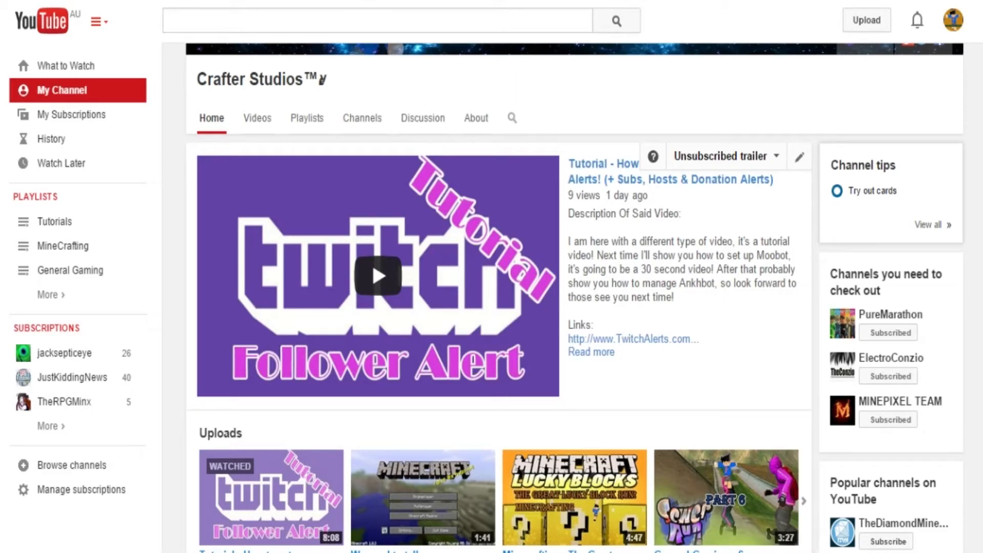
Scroll through the Console's live Twitch chat where the !help message appears
scroll(down, 3)
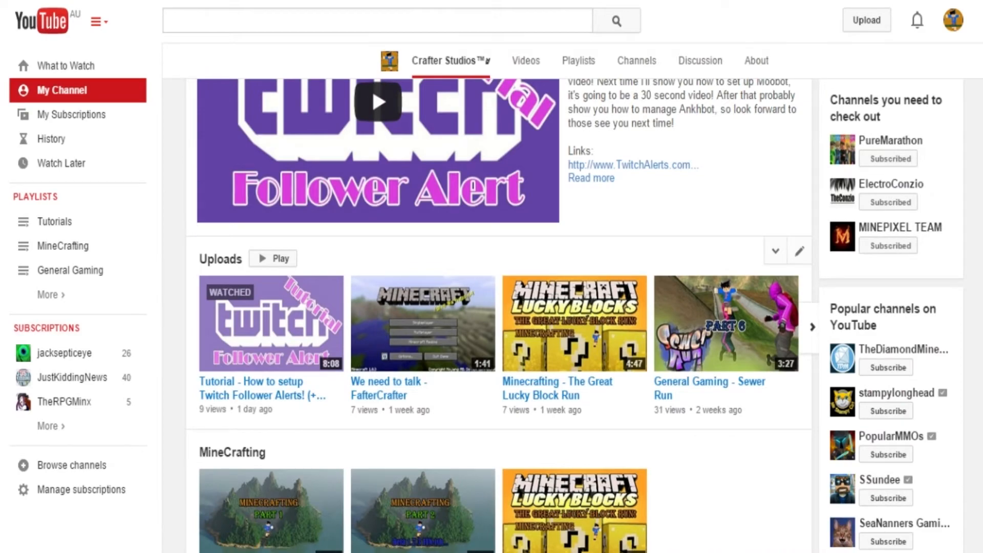
scroll(down, 3)
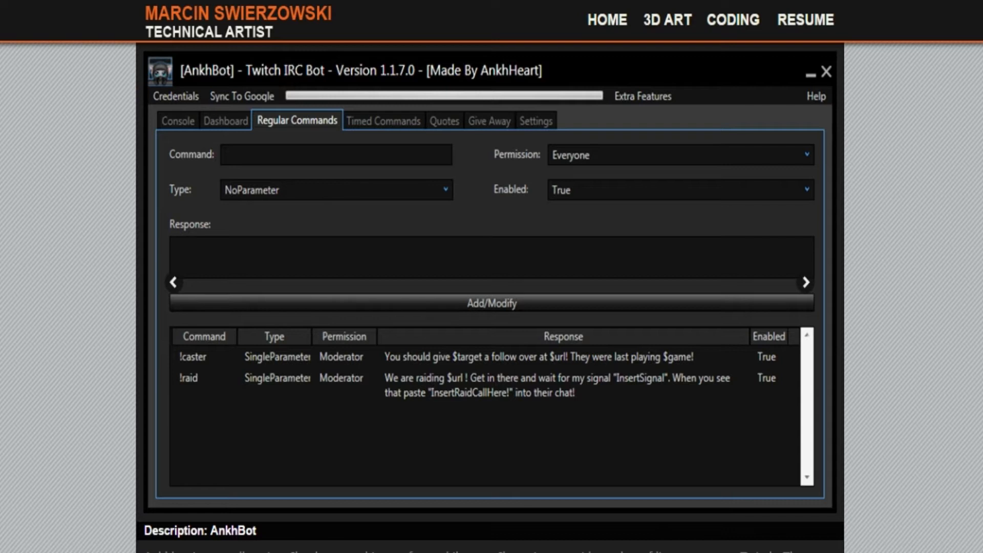
scroll(down, 3)
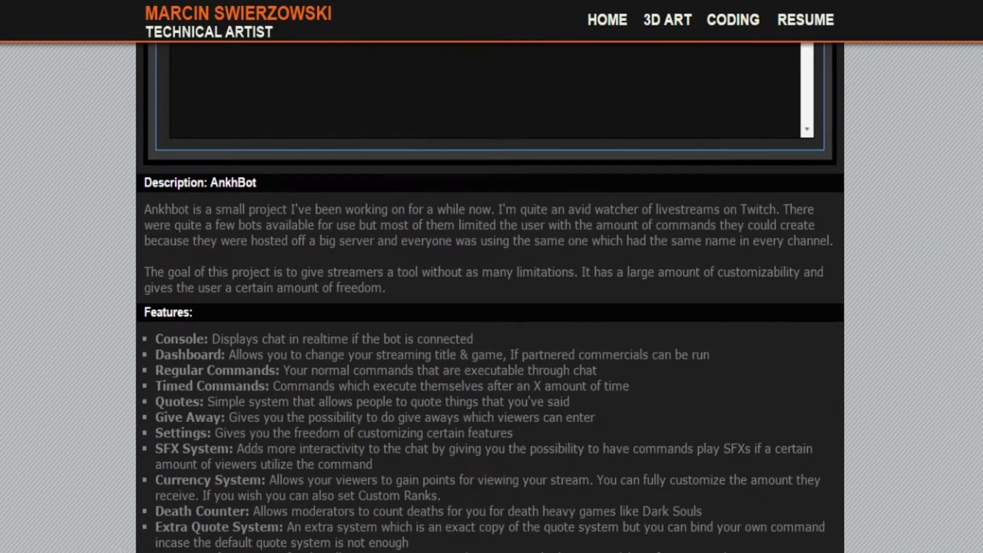
scroll(down, 3)
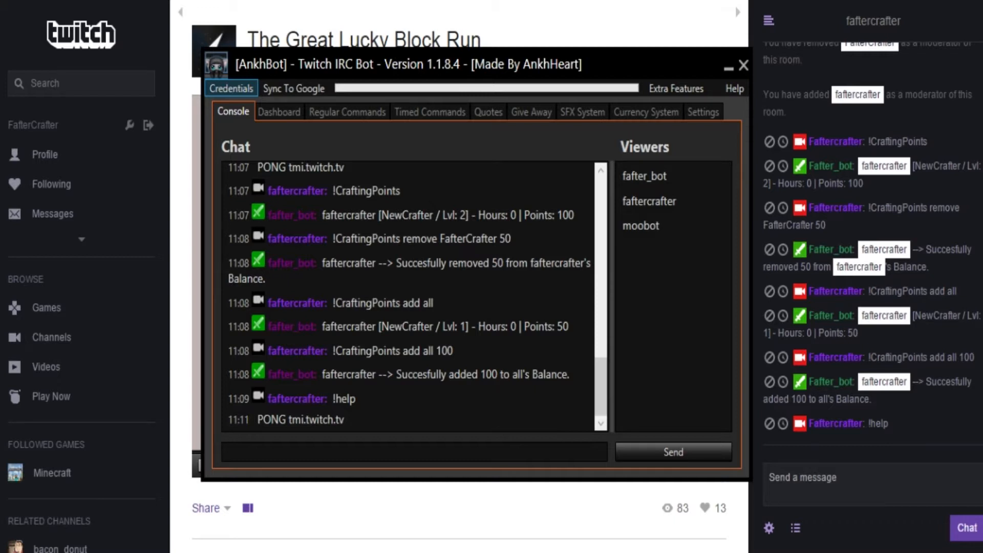
click(230, 88)
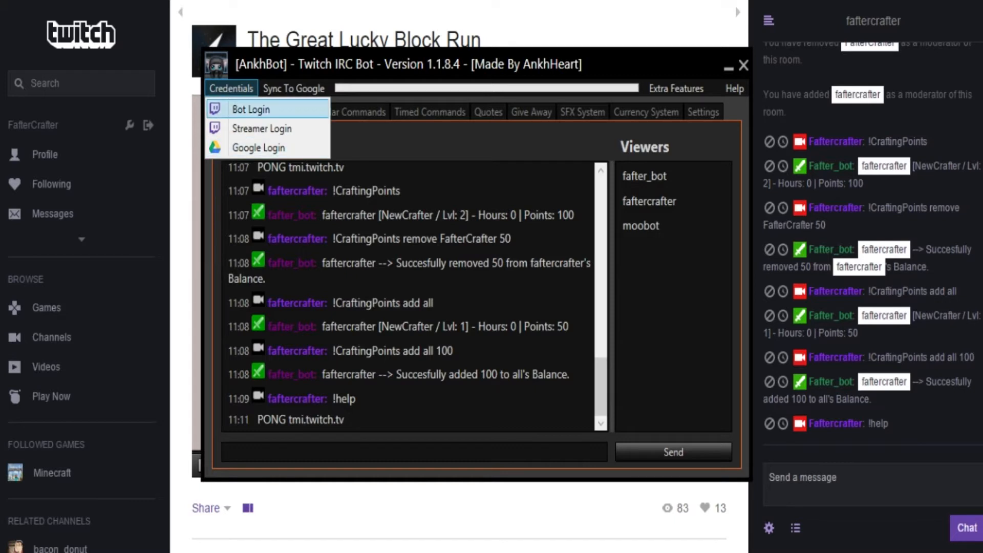
click(261, 128)
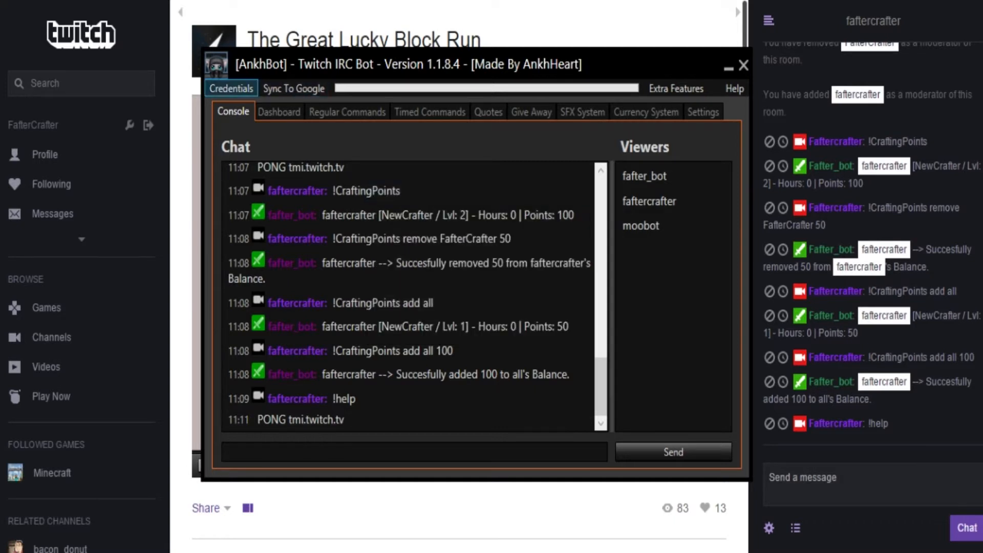
Open Credentials > Bot Login showing the bot account, token, channel and port
click(230, 88)
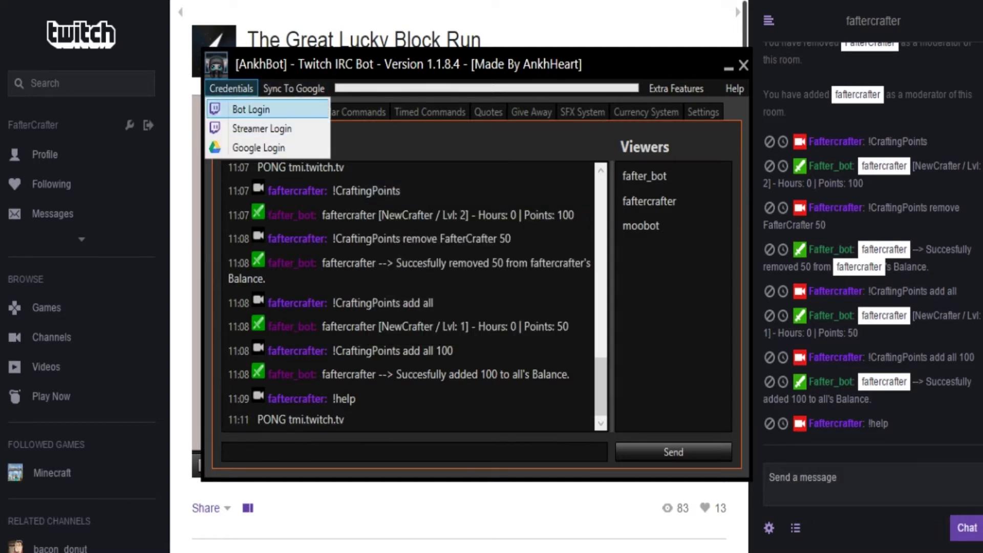
click(250, 109)
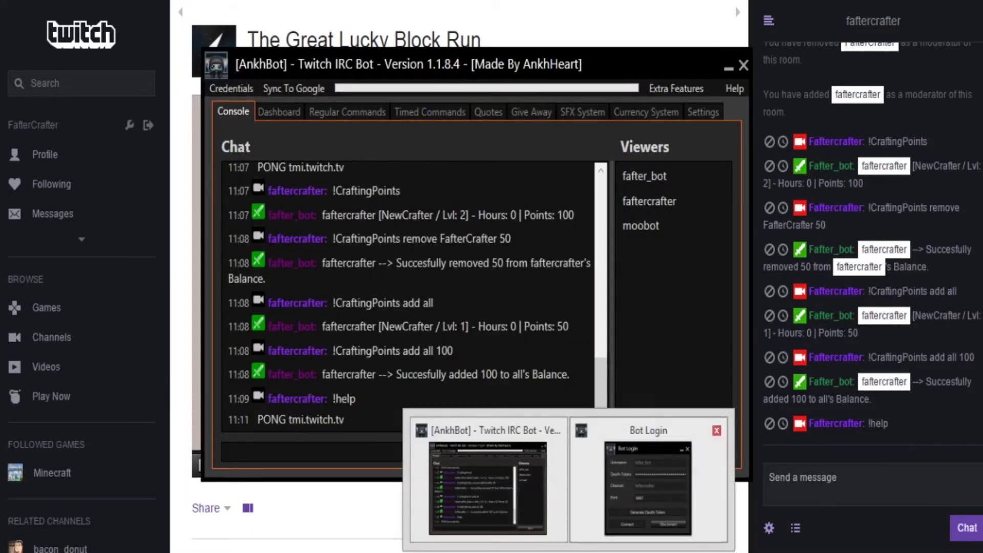
click(648, 489)
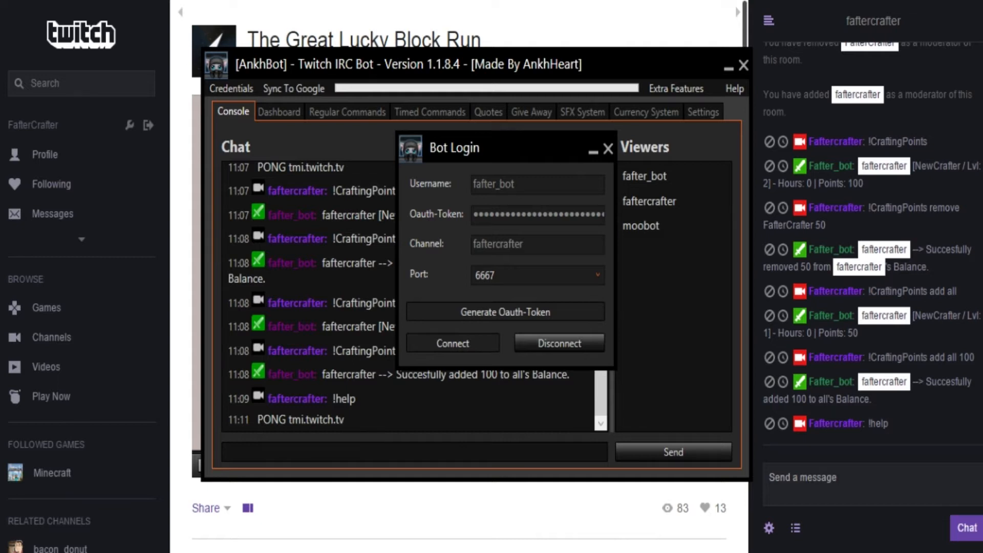
Close Bot Login and show the Dashboard with the current stream title and game
click(608, 148)
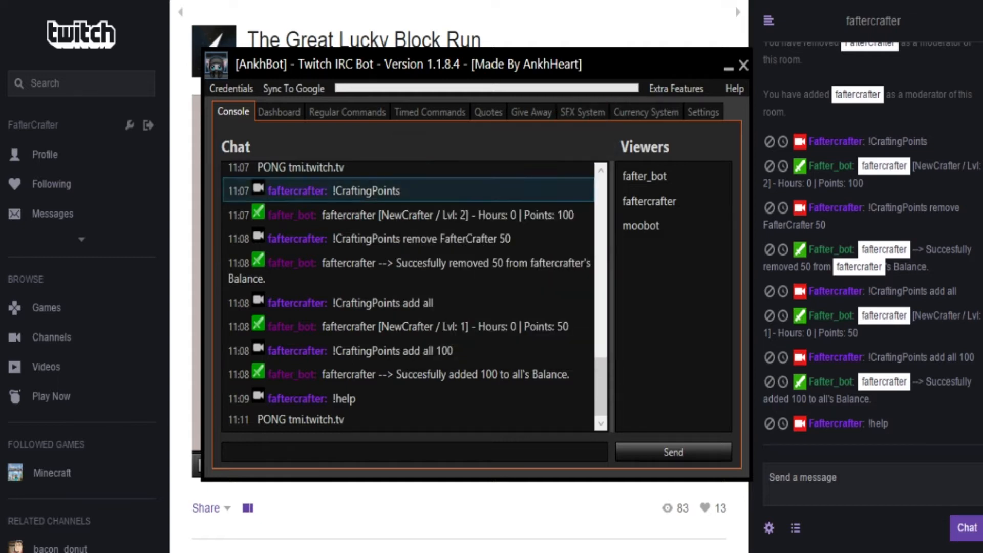
click(279, 112)
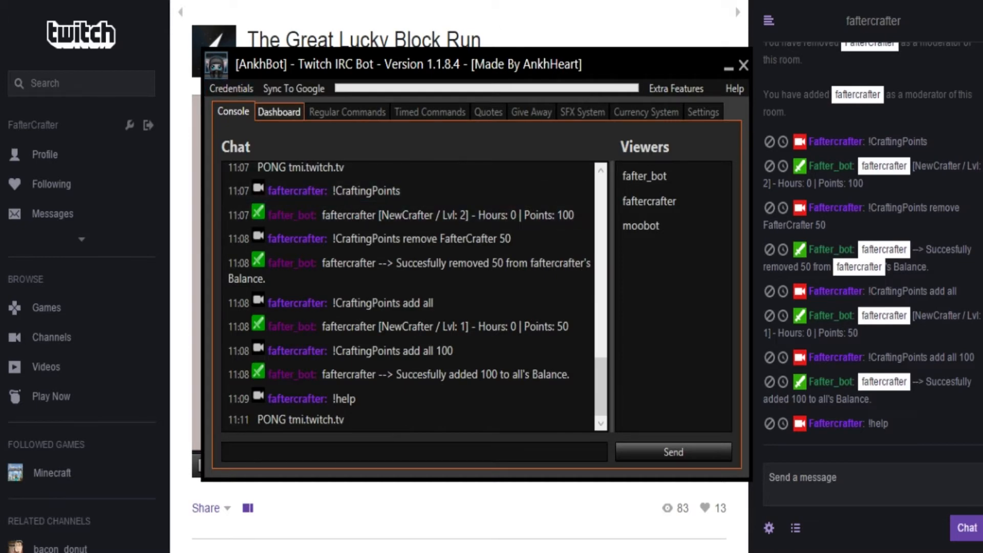
click(278, 112)
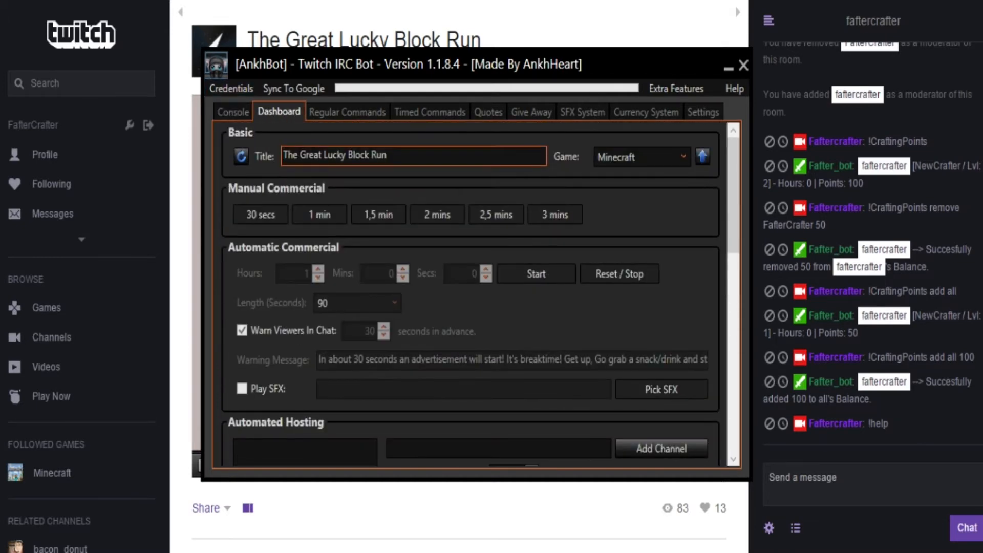
mouse_move(414, 156)
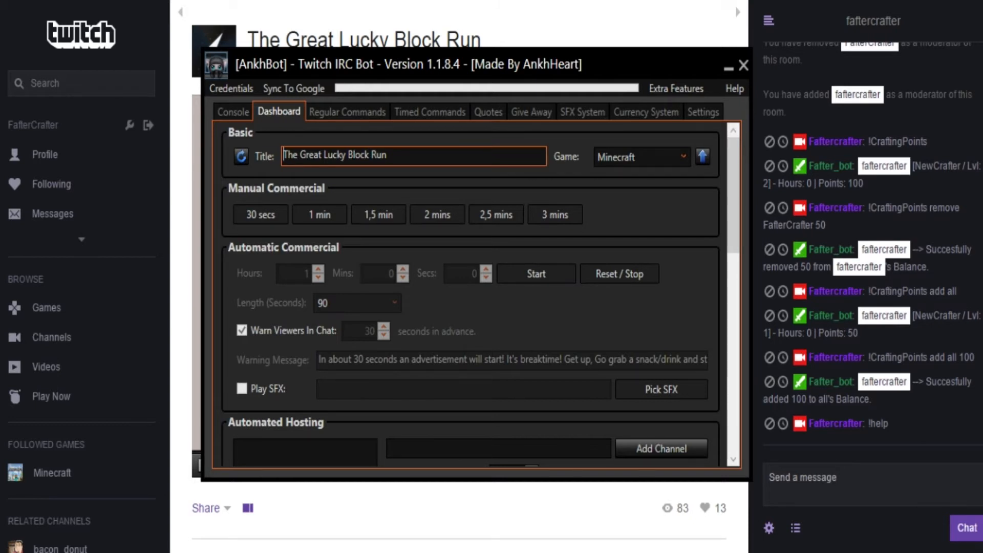
Replace the whole stream title with "Bum"
triple_click(351, 156)
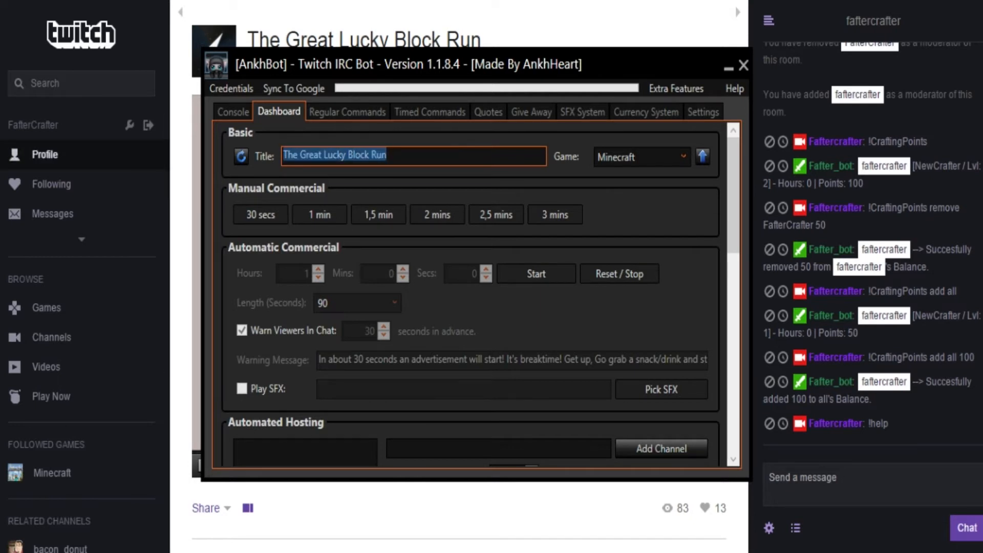
text(B)
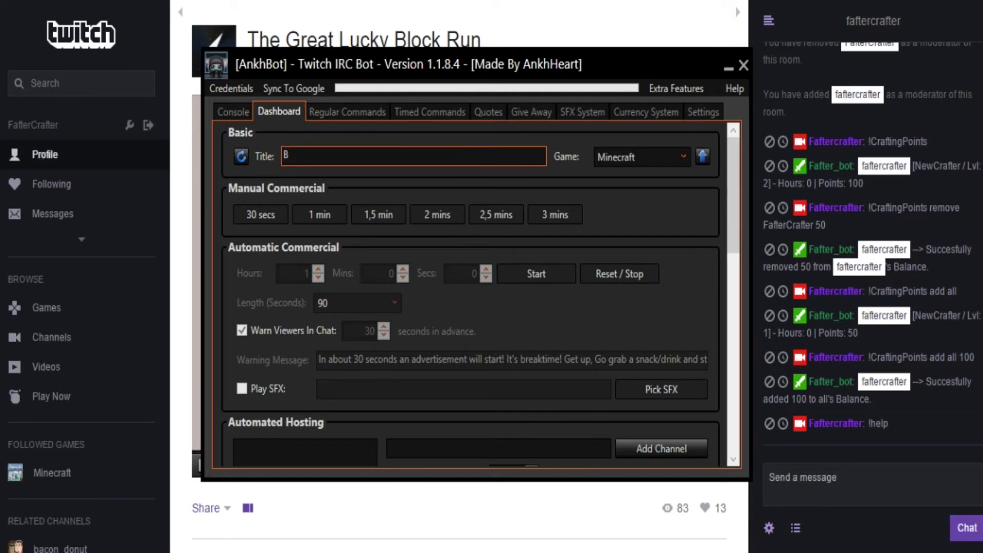
text(um)
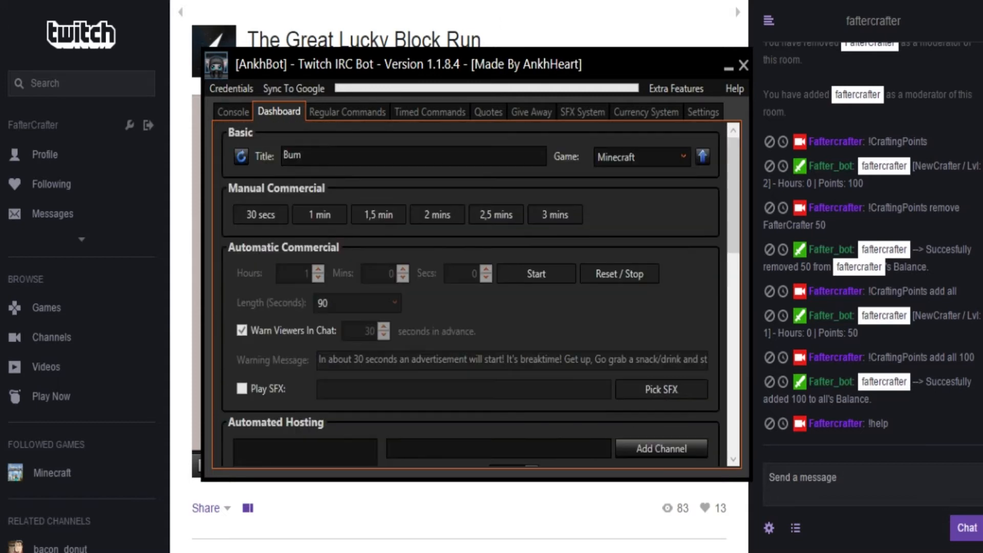
scroll(down, 3)
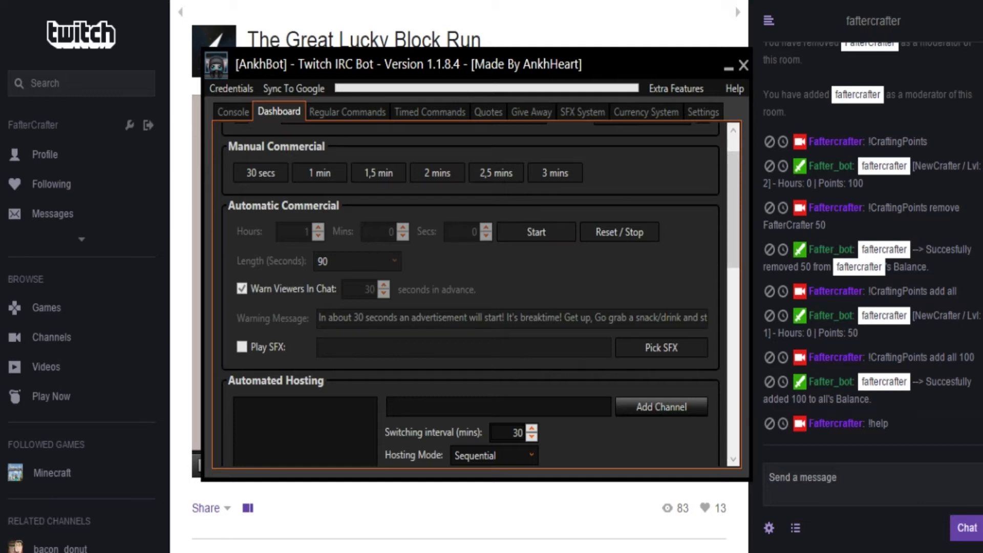
scroll(down, 3)
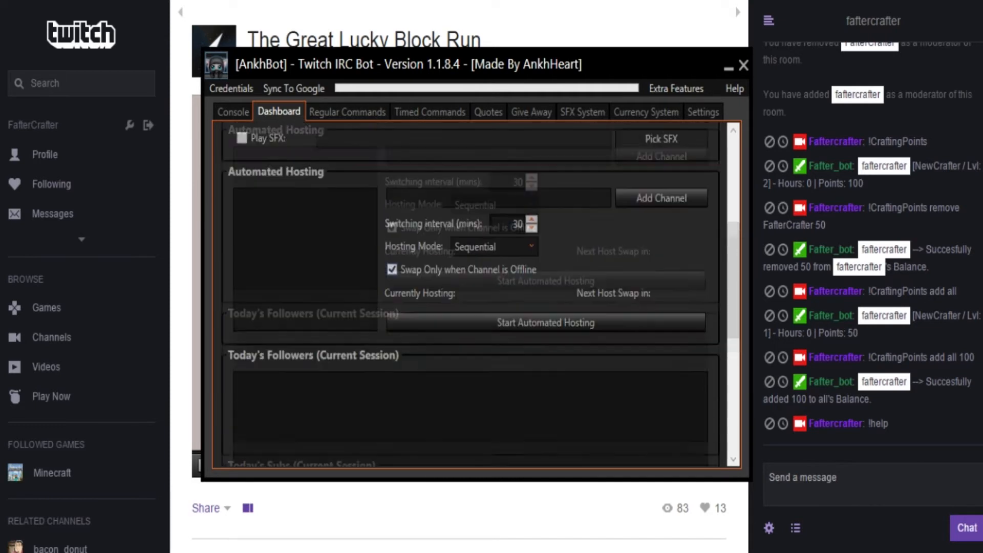
scroll(up, 3)
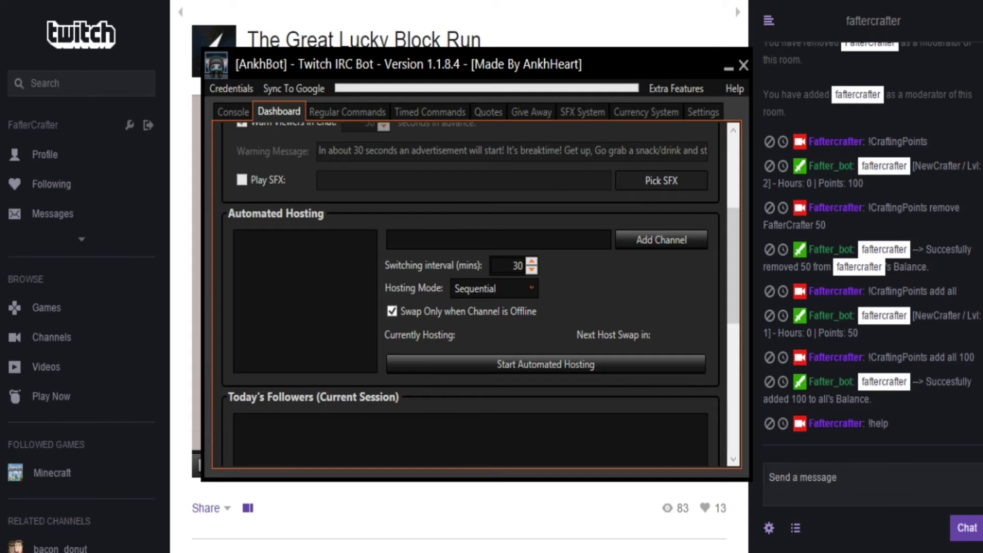
scroll(down, 3)
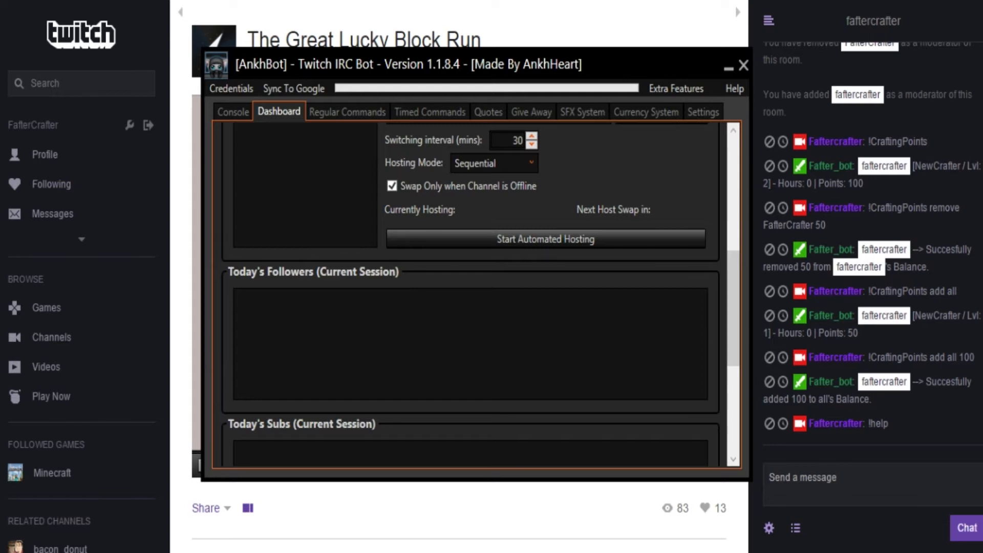
scroll(down, 3)
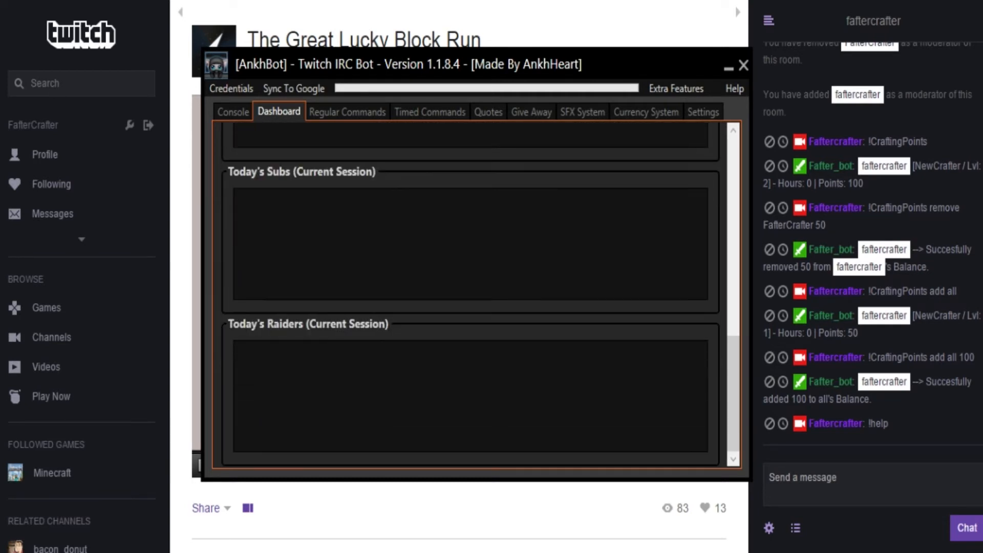
scroll(up, 3)
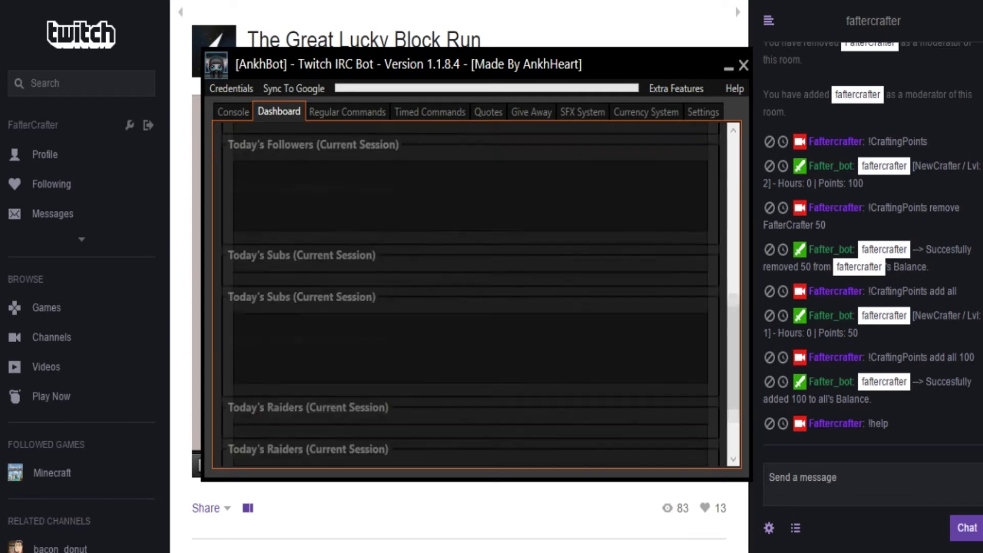
click(347, 112)
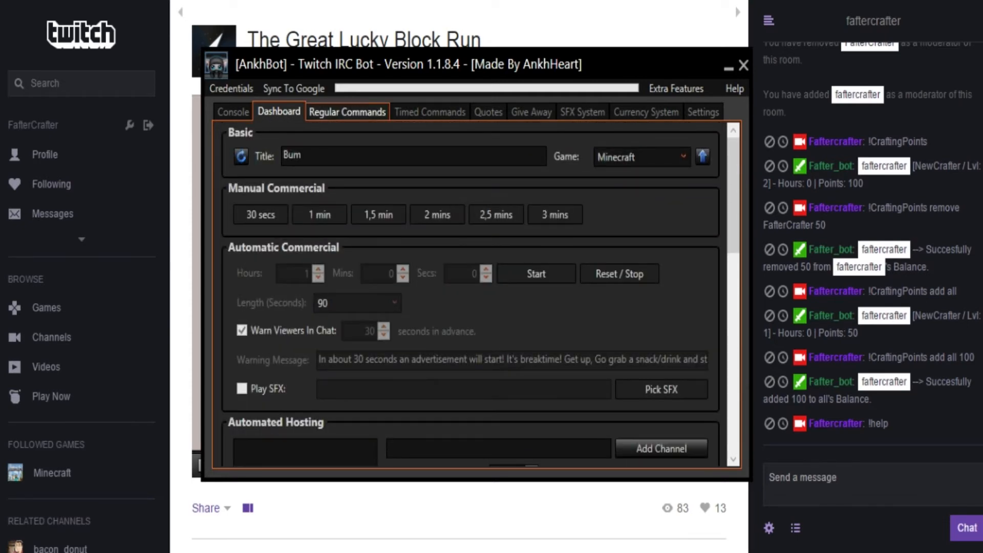
In Regular Commands, enter !help as the new command name and review its parameter types
click(347, 111)
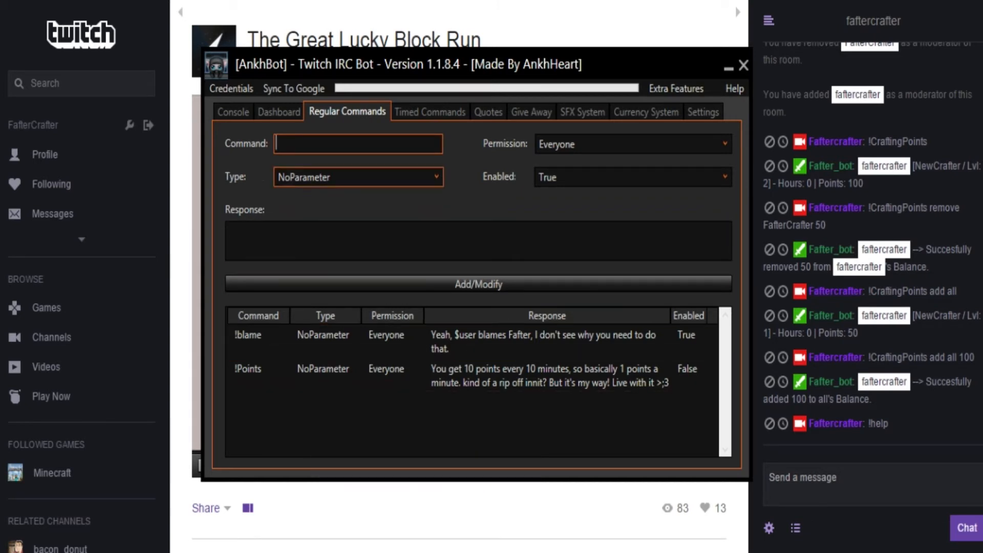
text(!)
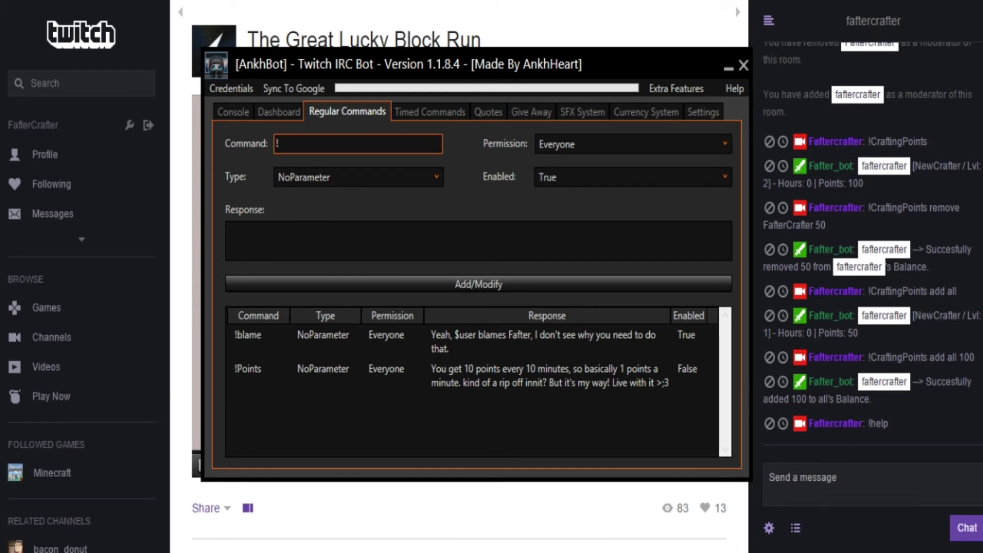
key(Backspace)
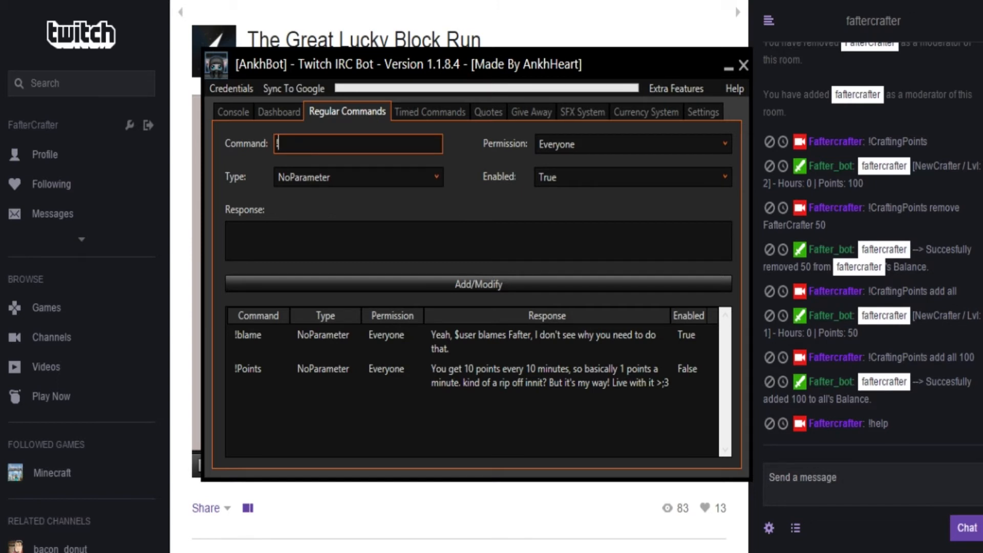
text(help)
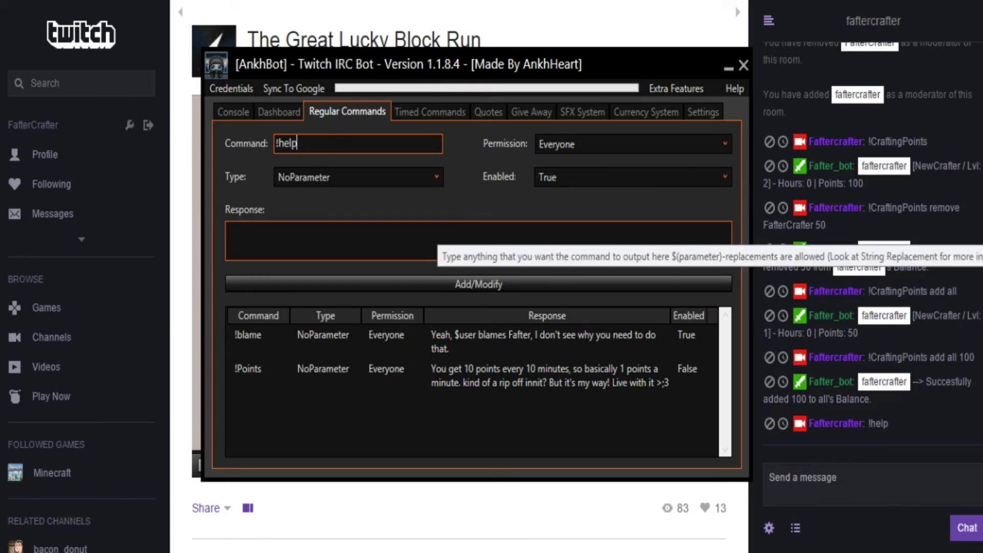
click(357, 177)
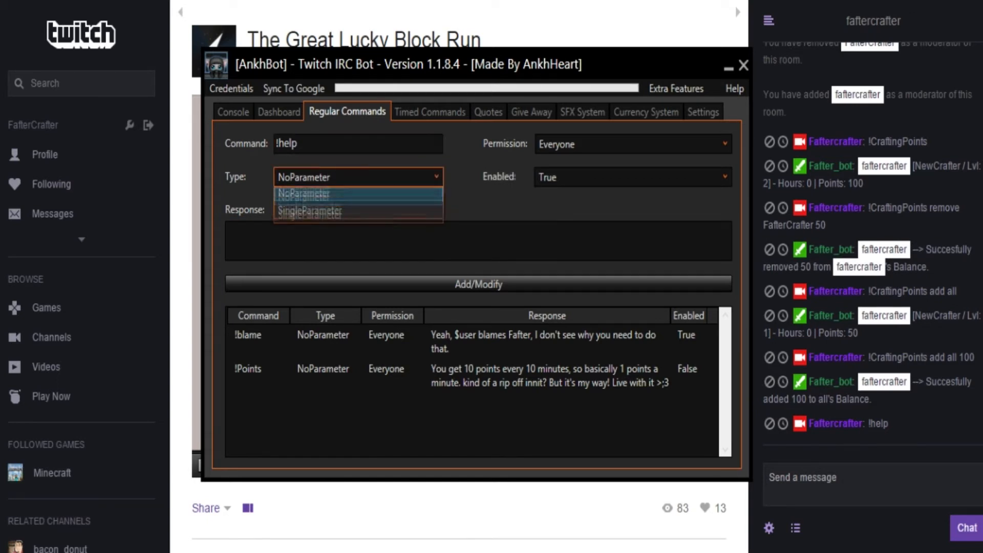
Keep permission on Everyone and set the response to "You get no help"
click(631, 144)
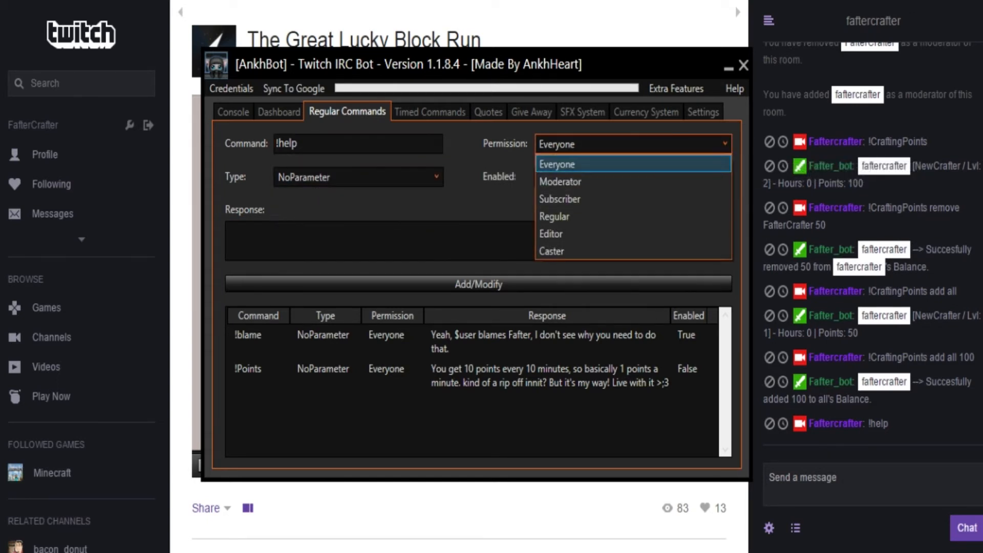
mouse_move(633, 242)
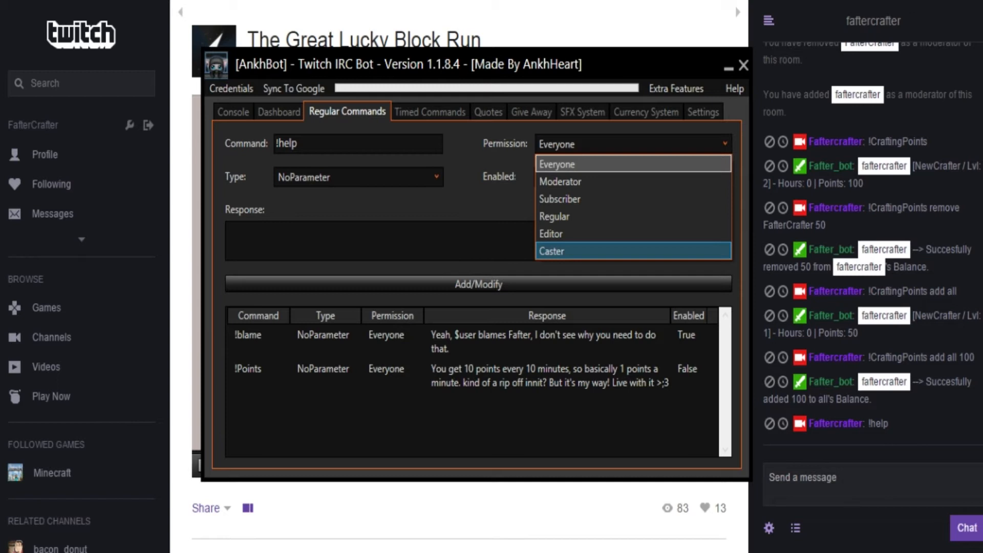
click(555, 164)
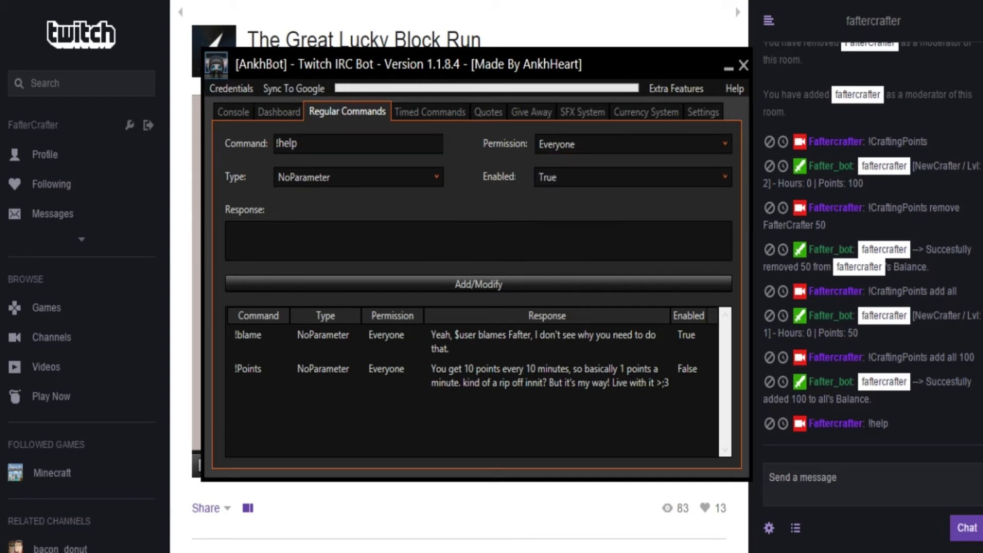
text(You ge)
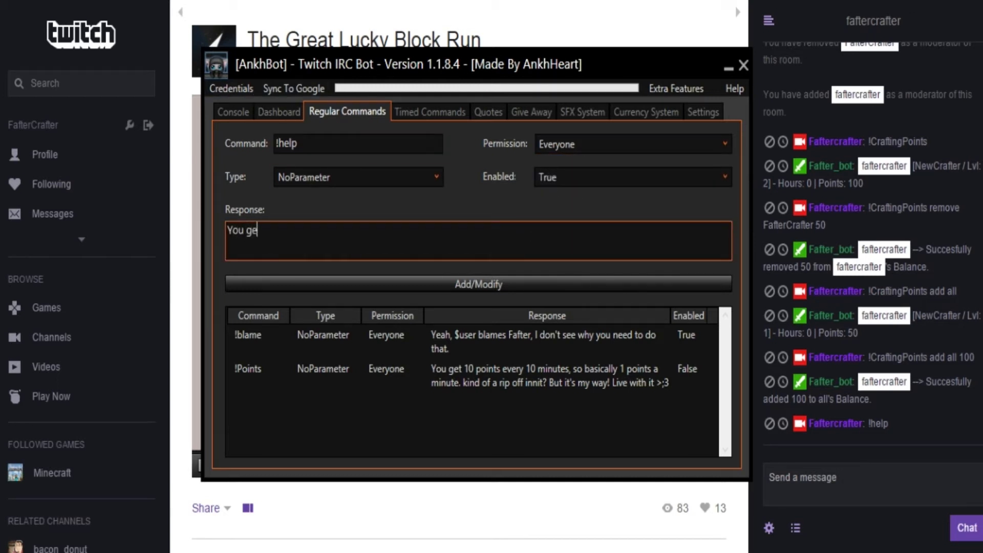
text(t no help)
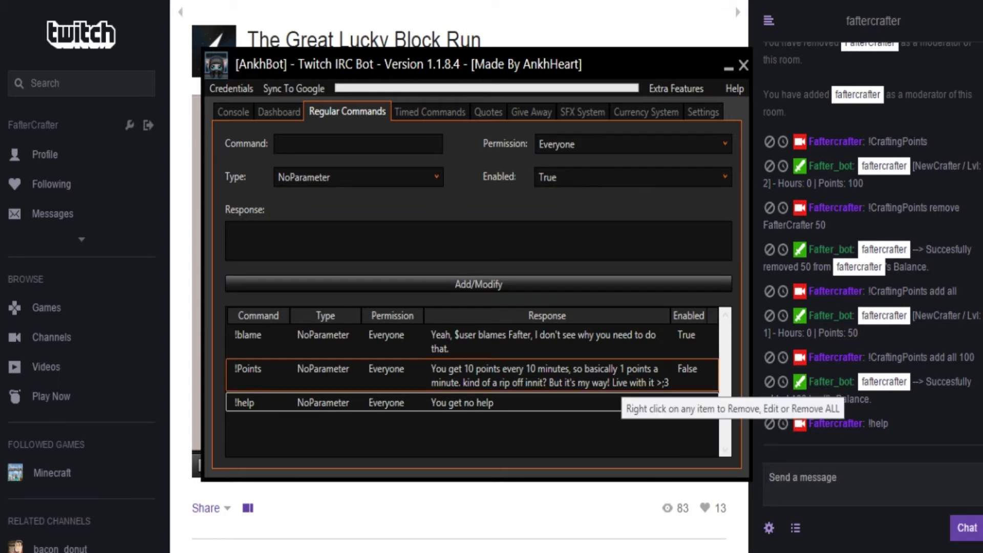
click(743, 65)
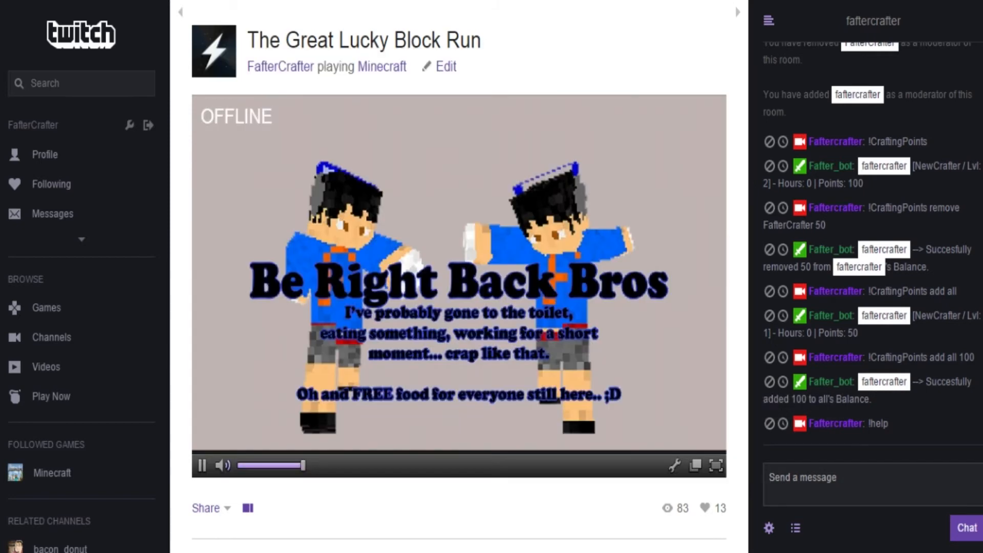
Send !help in the Twitch channel chat so the bot replies "You get no help"
text(!h)
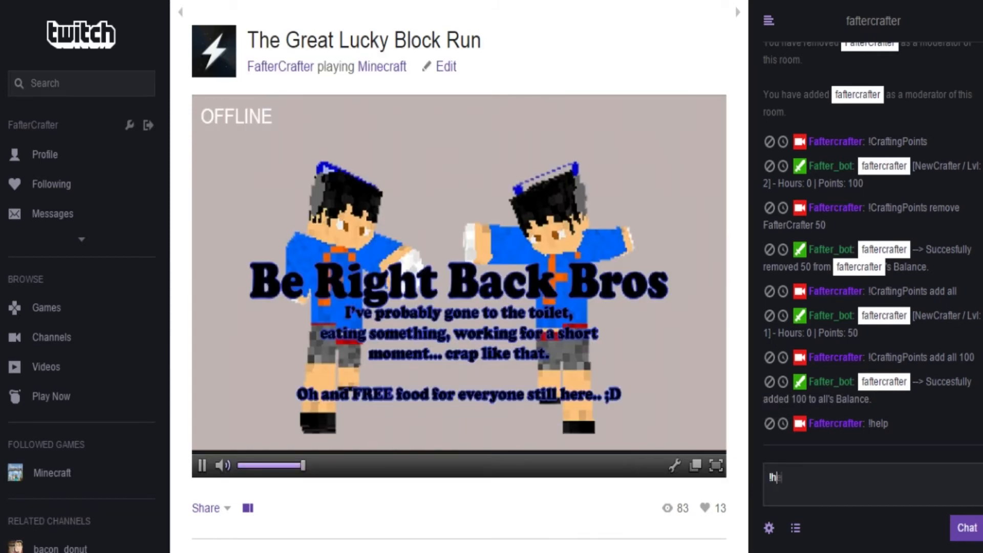
key(Return)
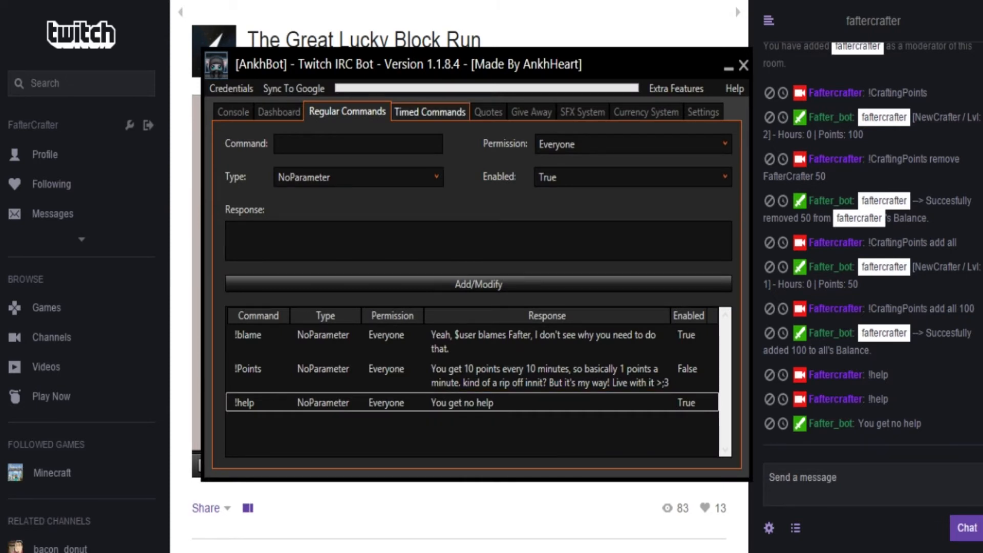
Browse Timed Commands, bring up removal options for the Hello quote, then show Give Away
click(429, 111)
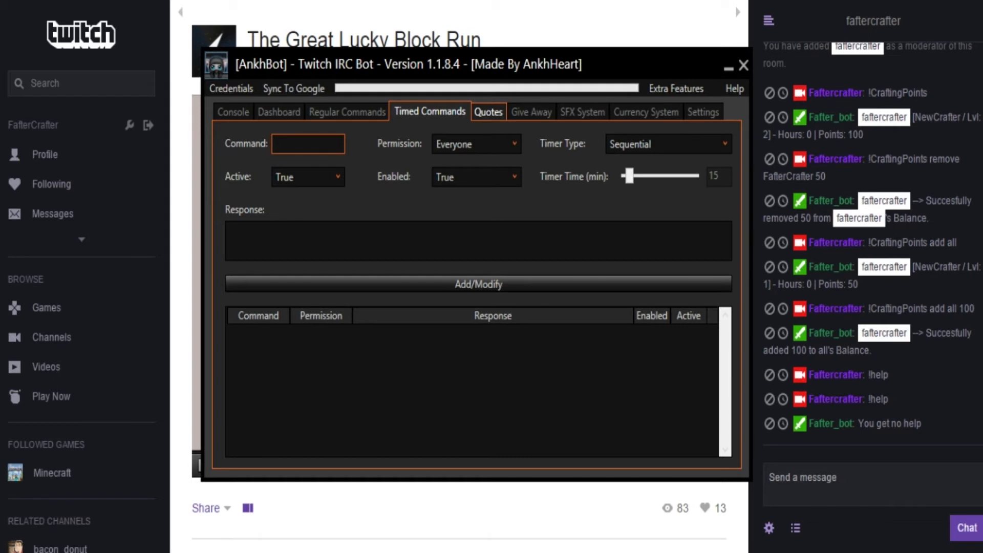
click(488, 111)
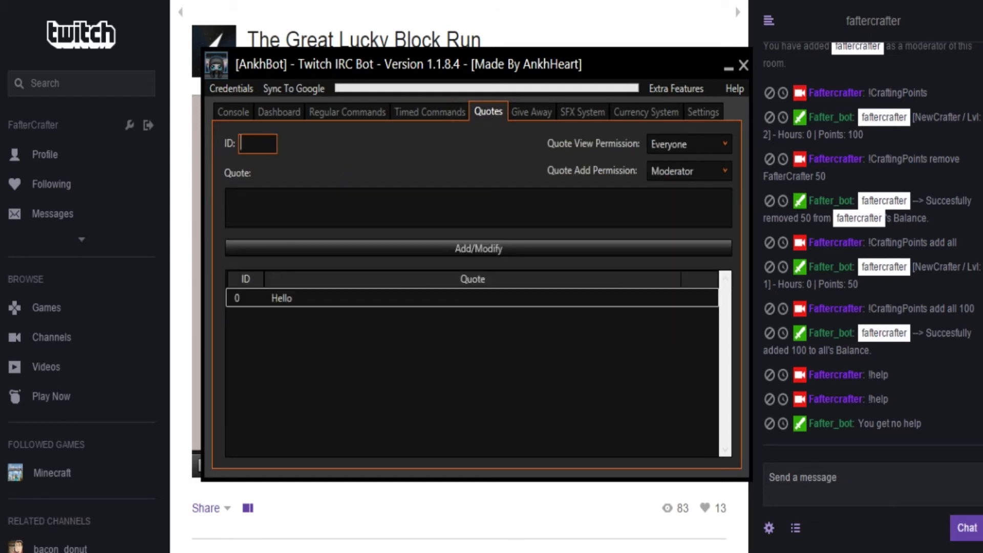
right_click(281, 298)
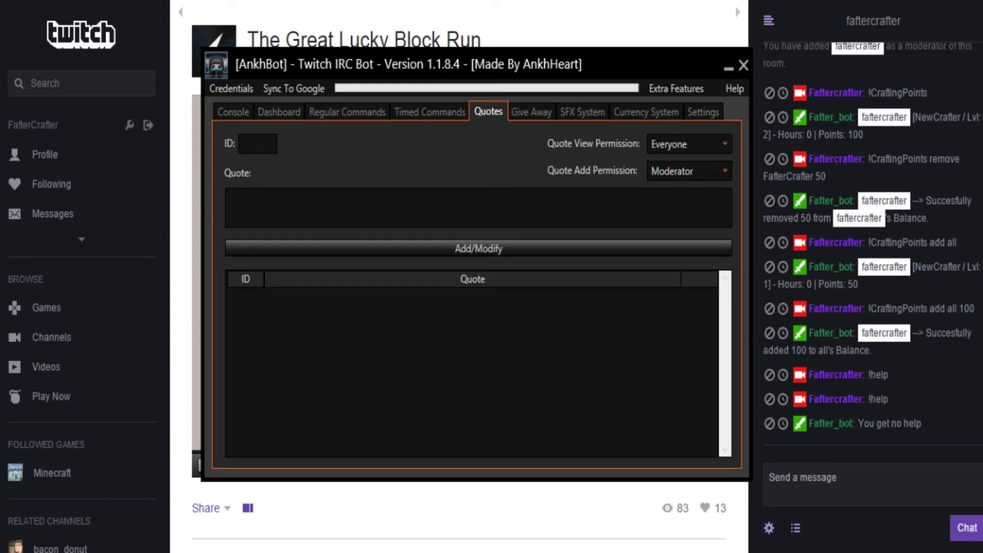
click(531, 110)
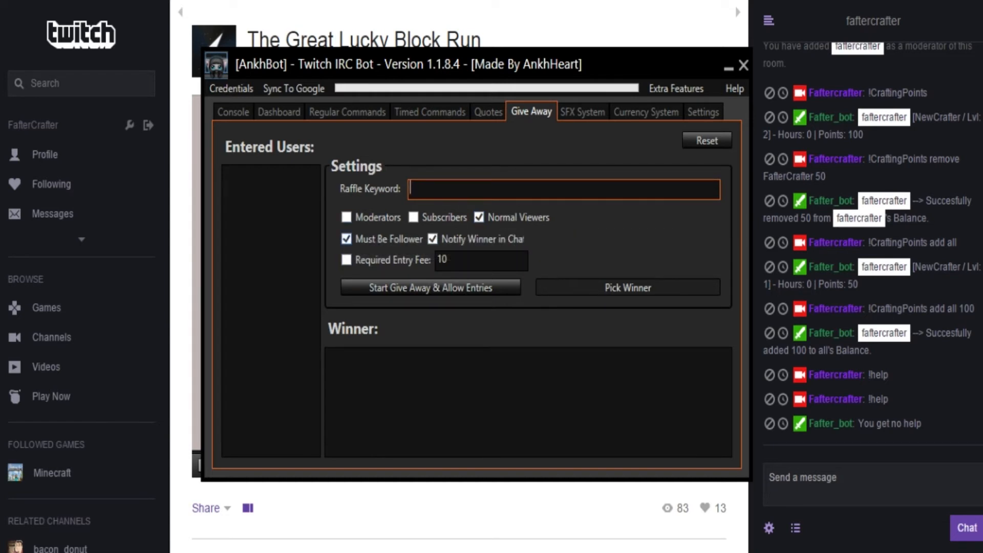
Toggle the giveaway's Must Be Follower off and back on, leaving it required
click(347, 238)
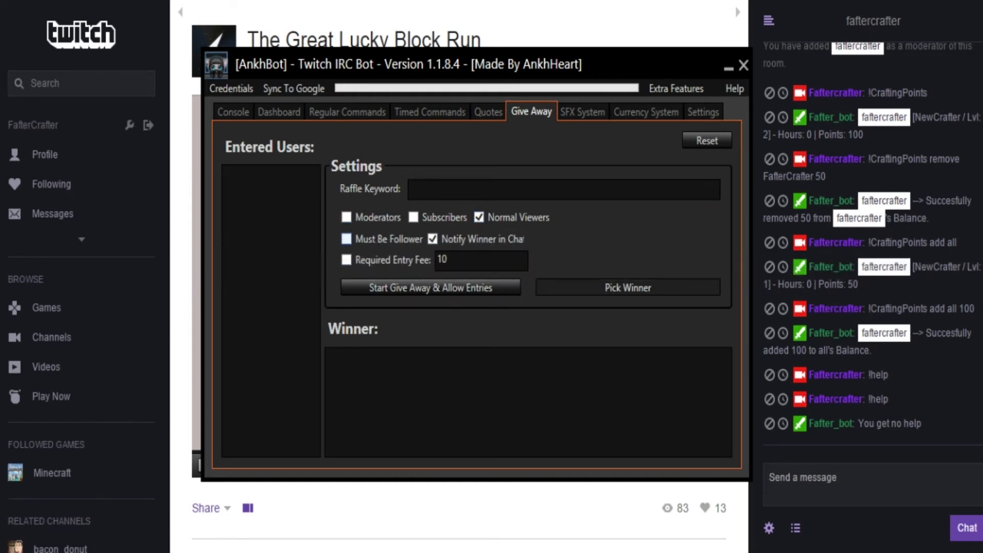
click(346, 238)
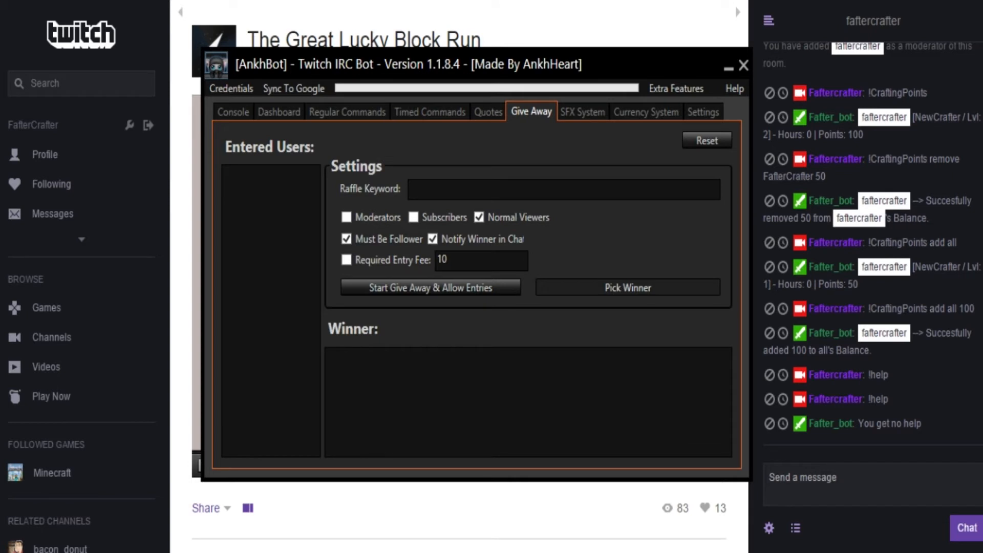
click(581, 111)
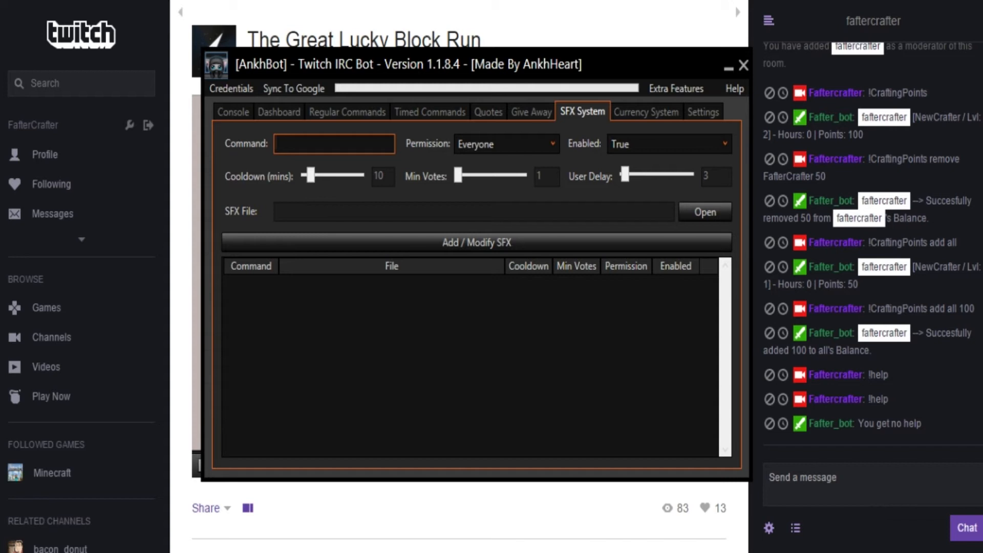
Name a new sound-effect command !scare in the SFX System without adding it
click(333, 144)
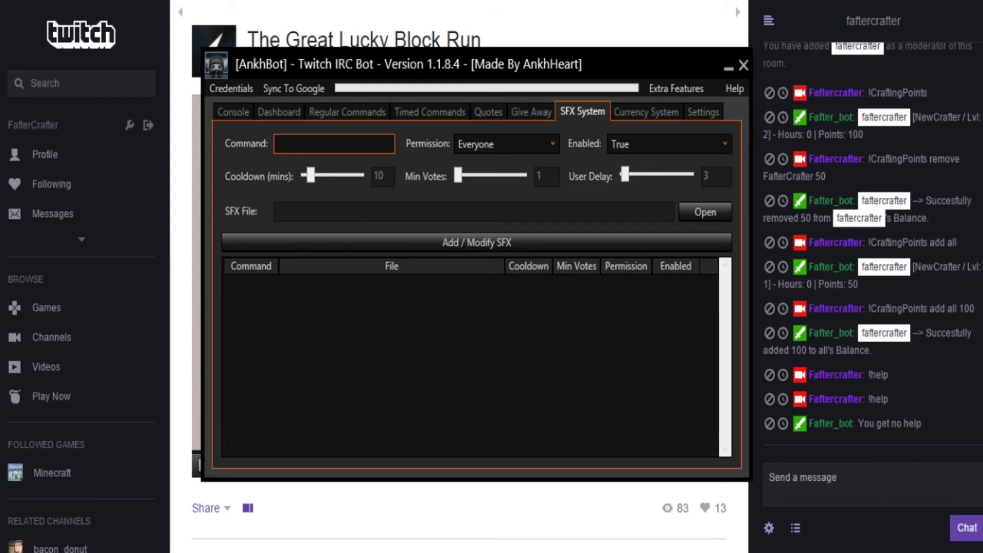
click(334, 144)
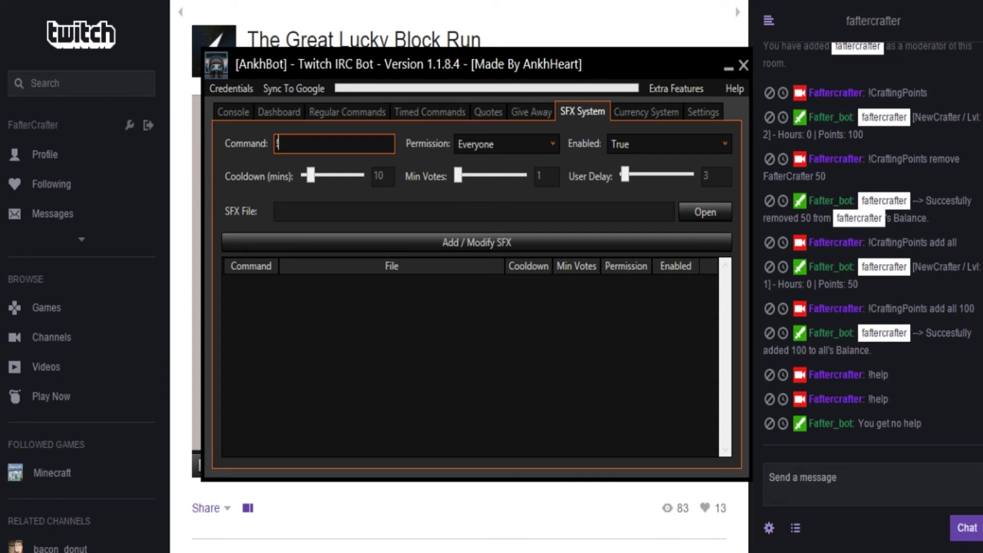
text(!scare)
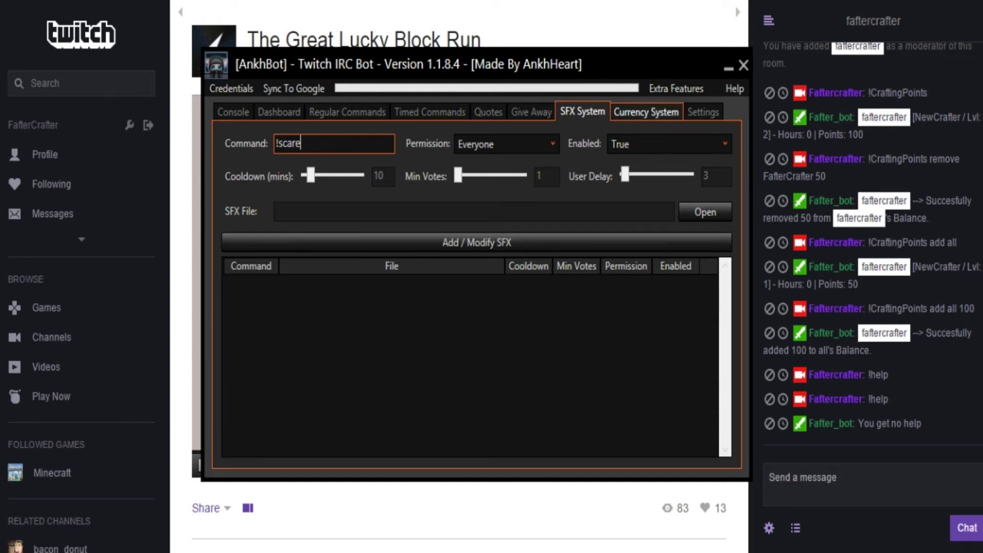
click(646, 112)
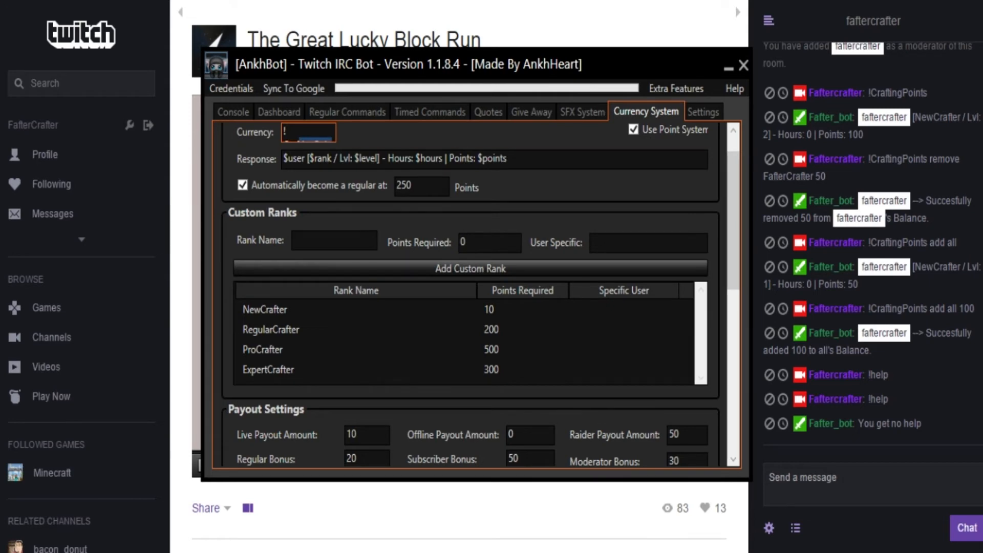
Flip between Regular Commands, Dashboard and Currency System to show the Crafter ranks
scroll(down, 3)
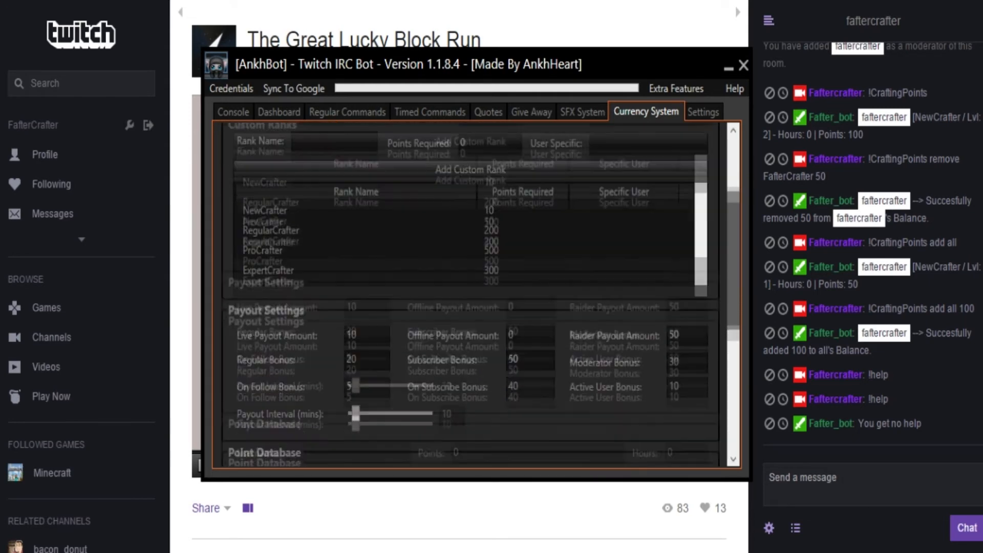
scroll(up, 3)
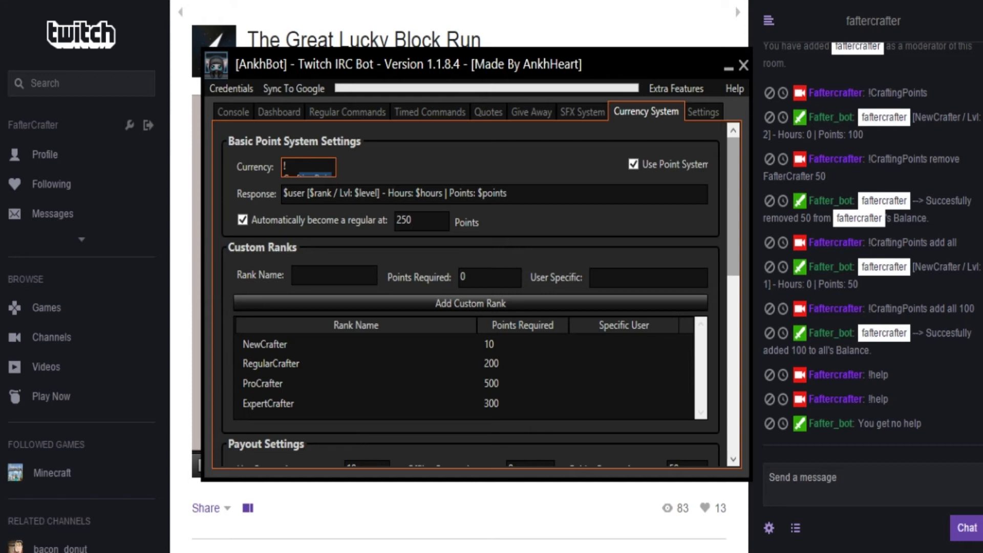
click(347, 110)
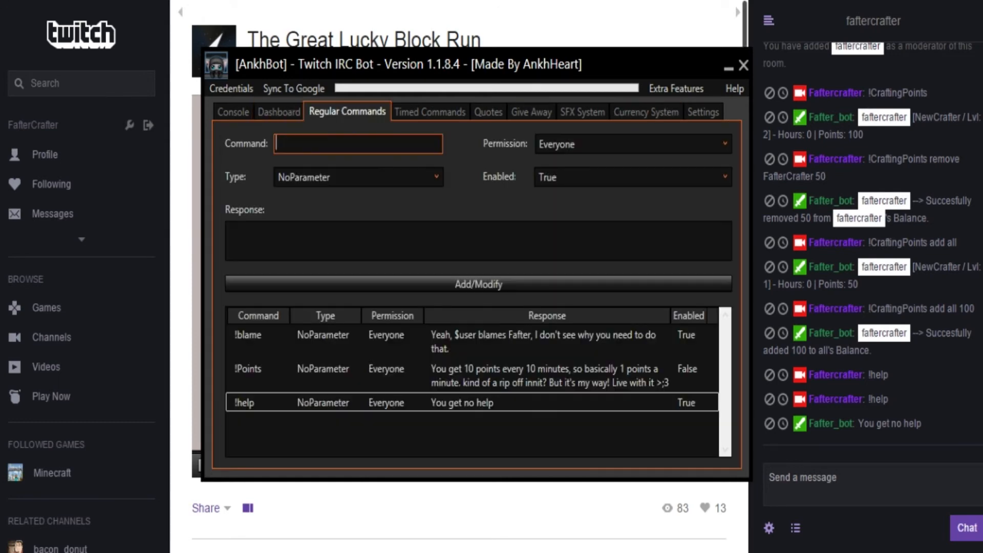
click(646, 112)
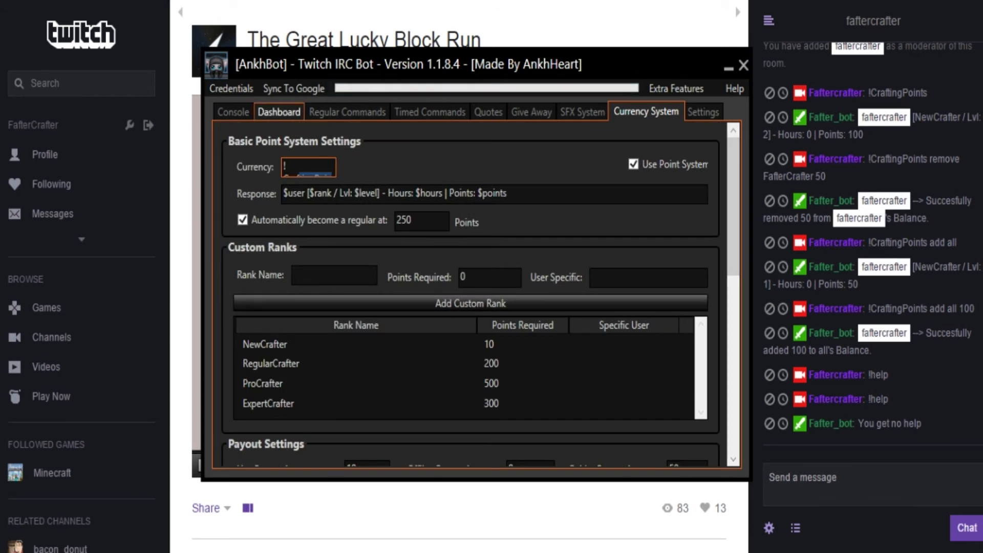
click(278, 111)
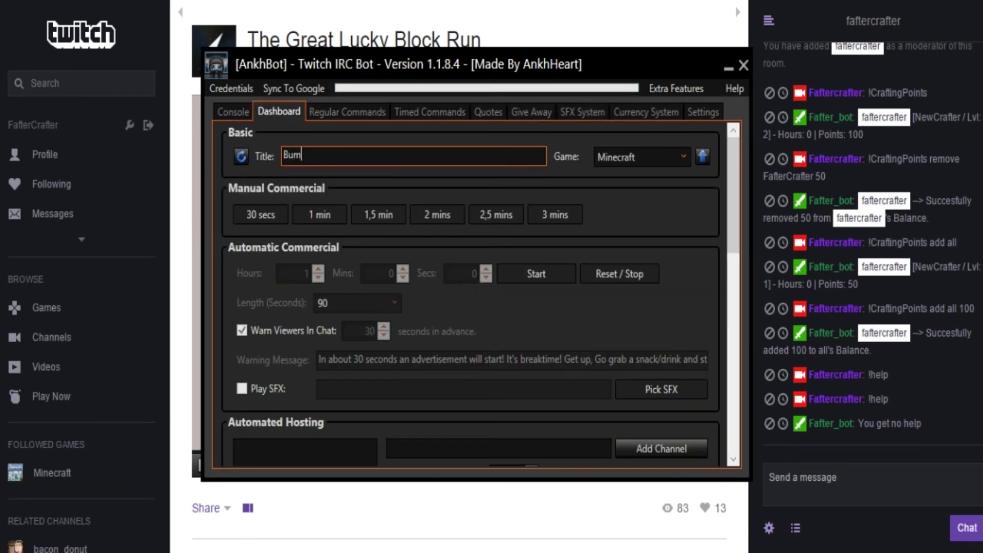
click(646, 110)
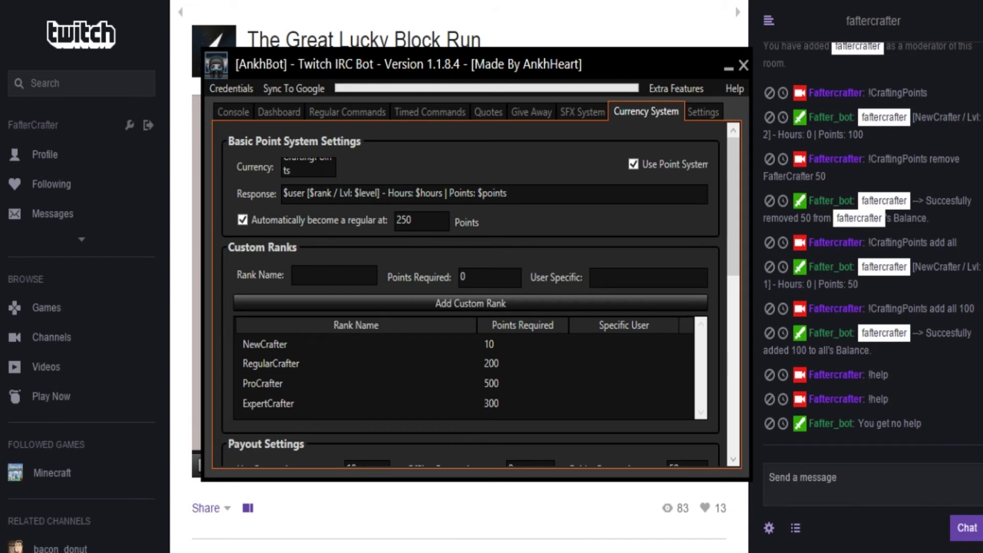
Inspect the rank response fields and scroll to the payout amounts and 10-minute interval
click(421, 221)
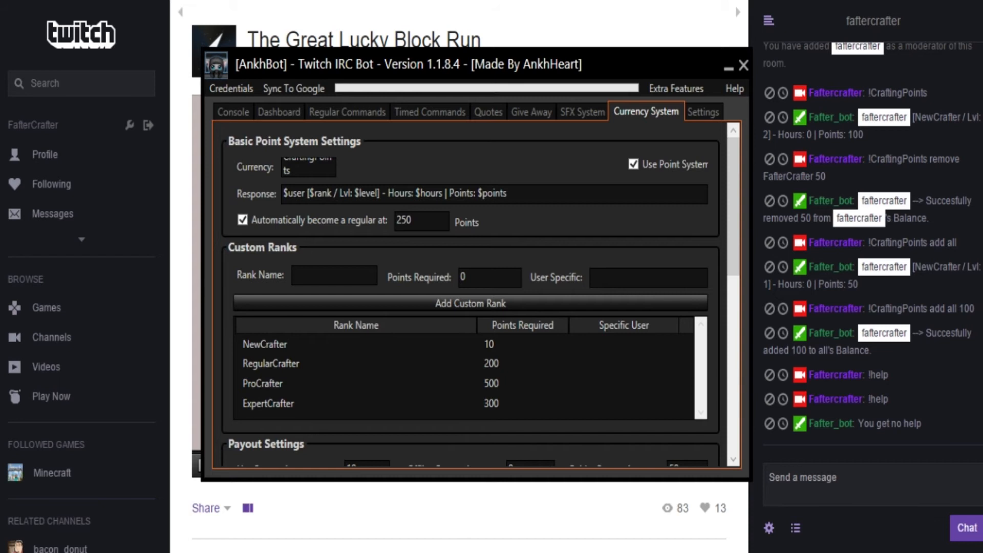
click(421, 221)
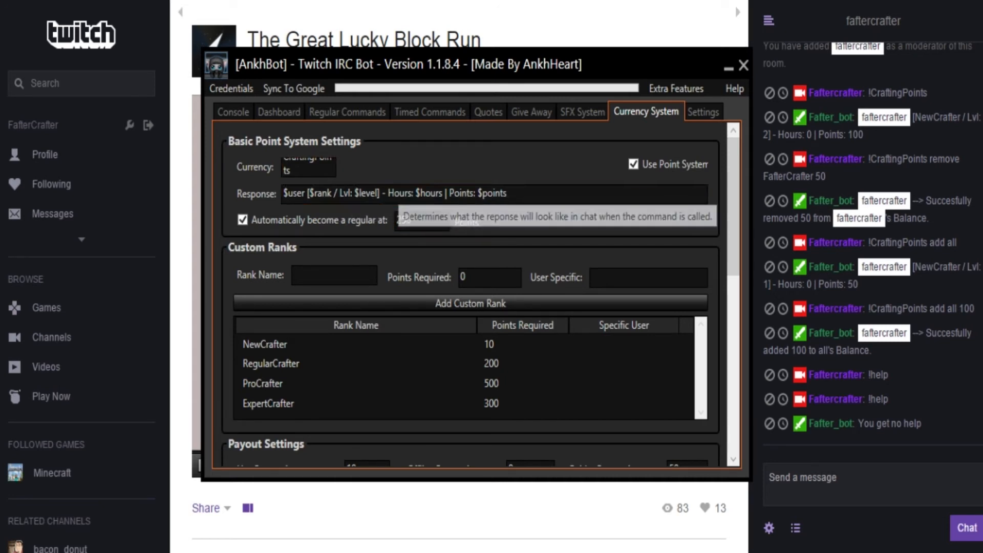
click(308, 167)
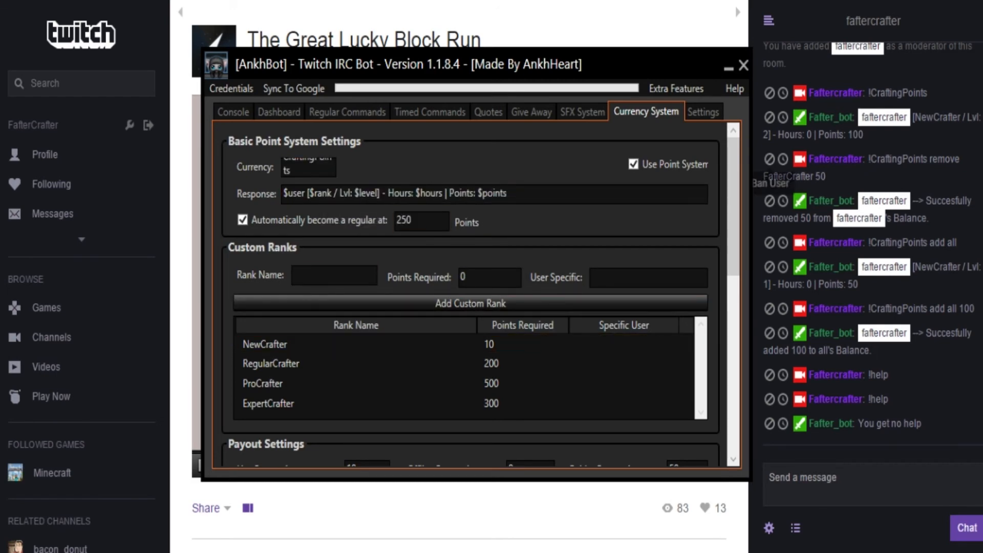
scroll(down, 3)
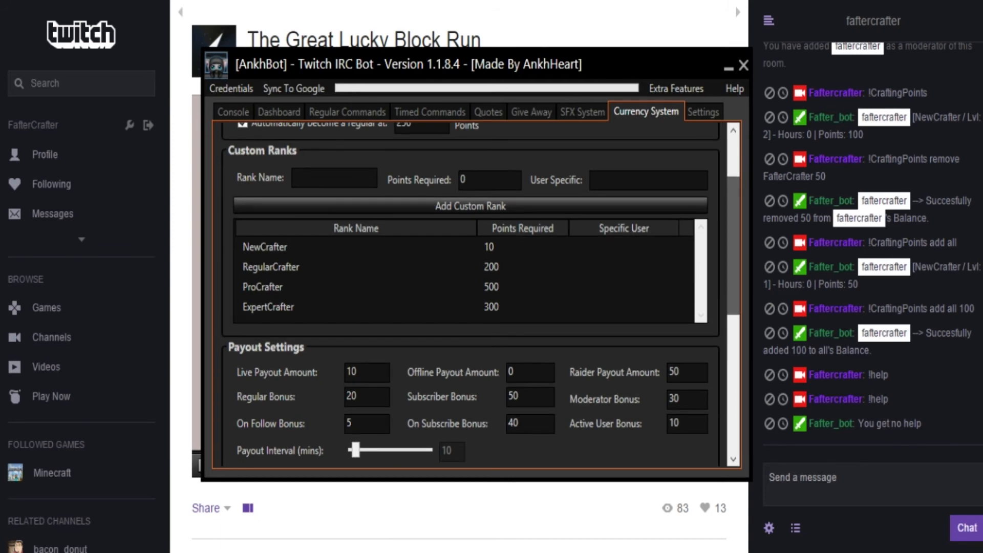
scroll(down, 3)
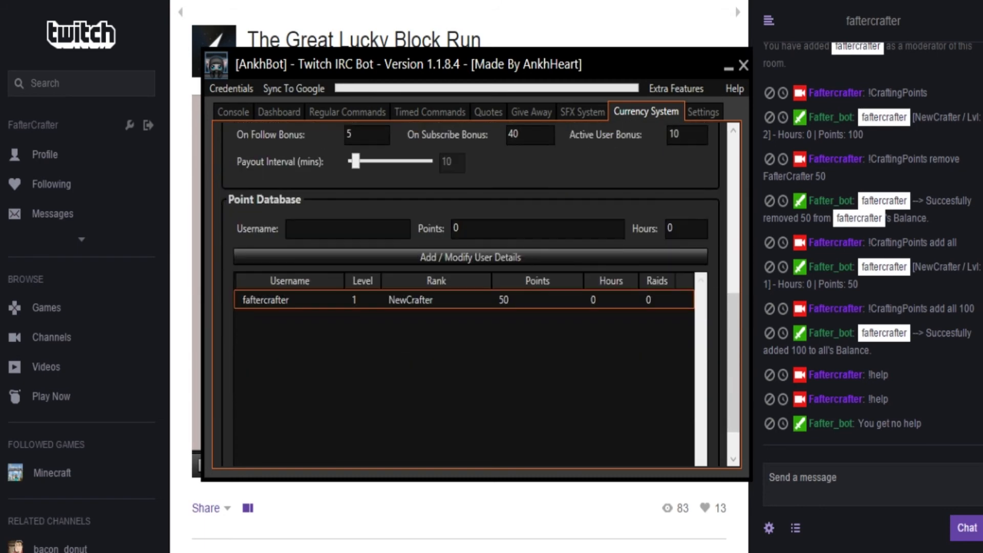
click(348, 228)
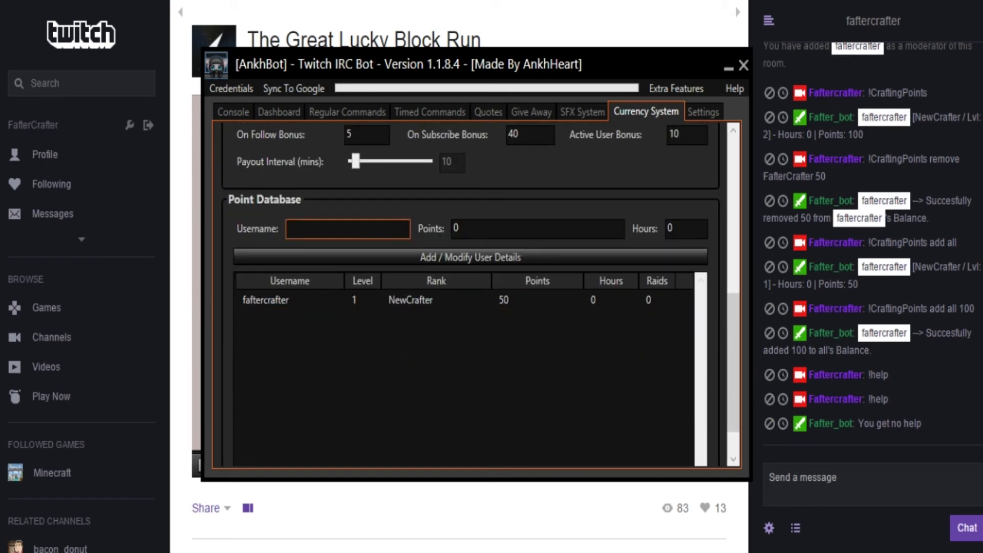
mouse_move(347, 228)
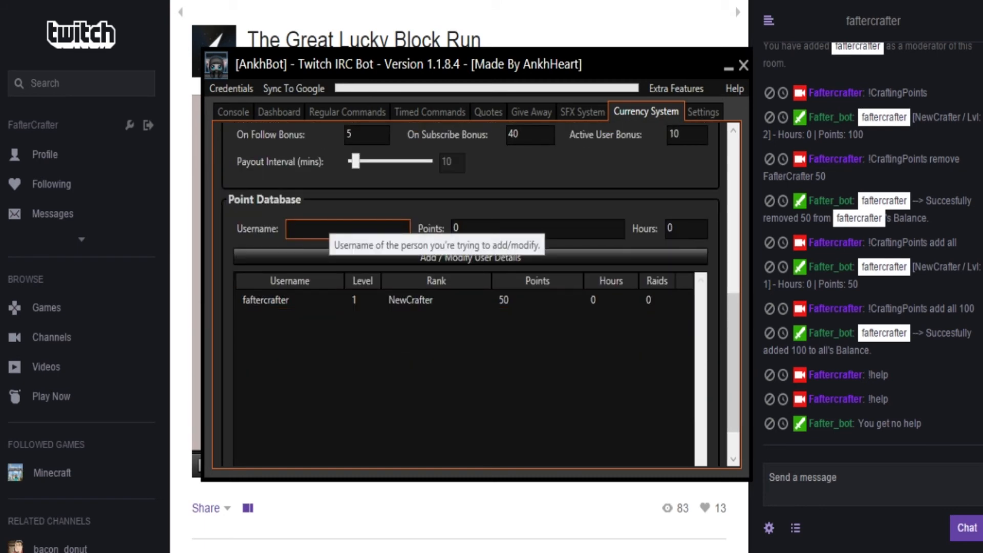
click(536, 228)
text(2)
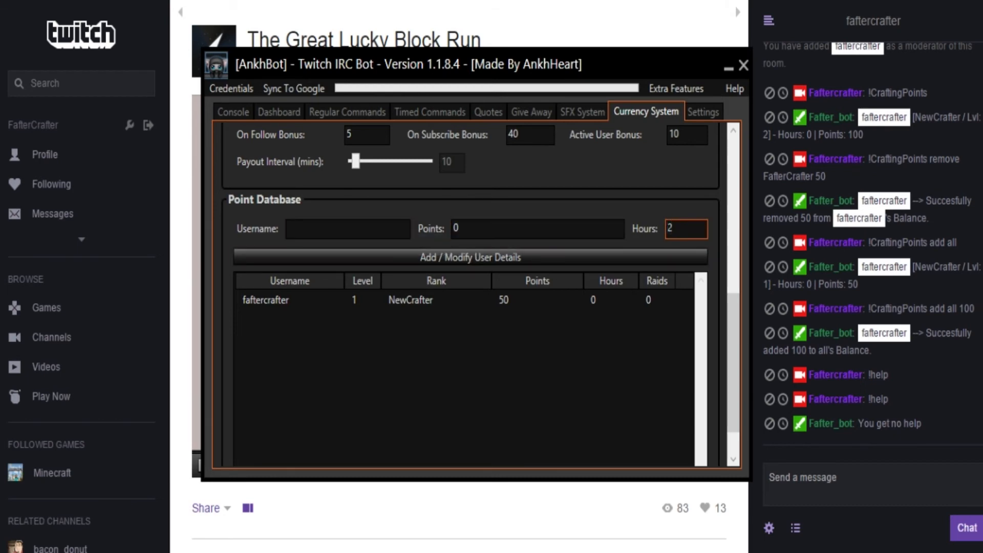
click(703, 112)
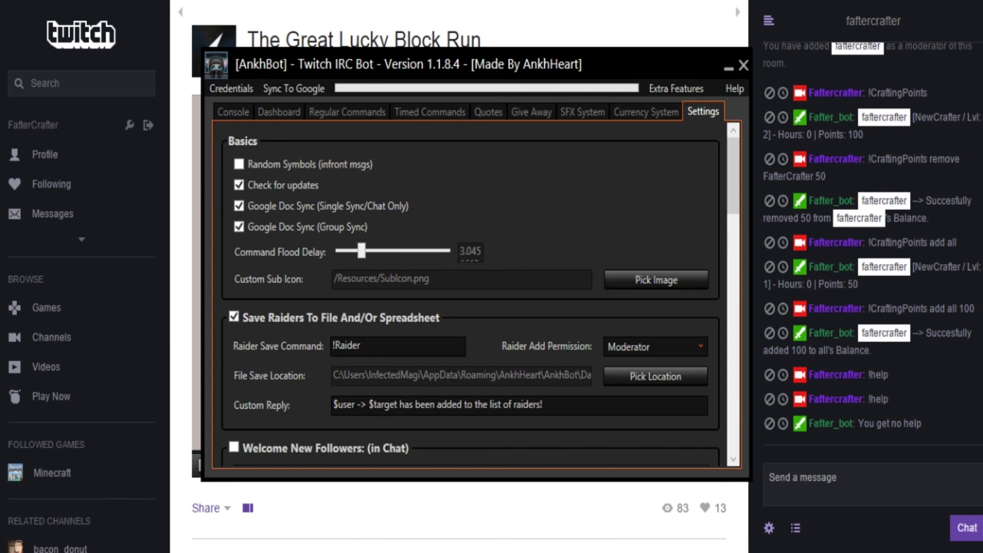
scroll(down, 3)
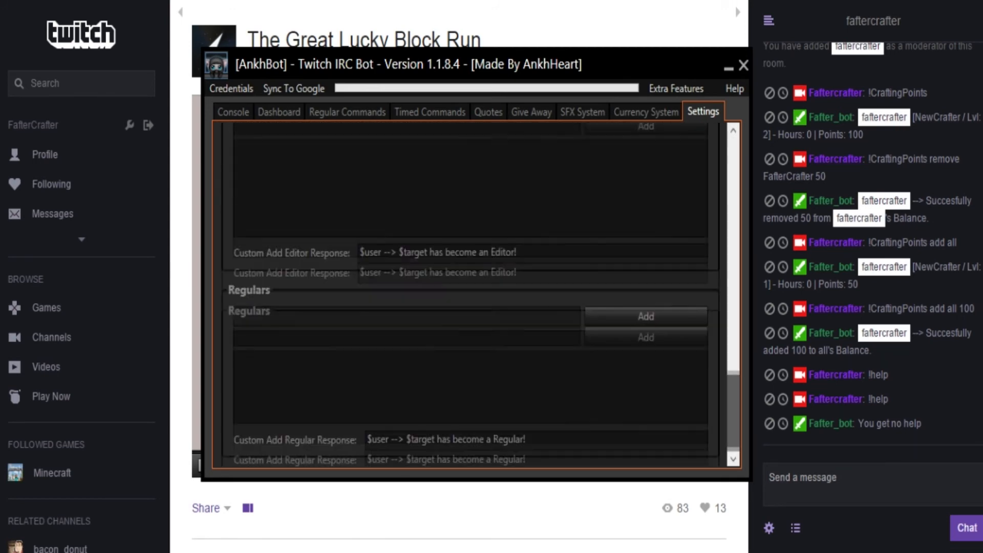
scroll(up, 3)
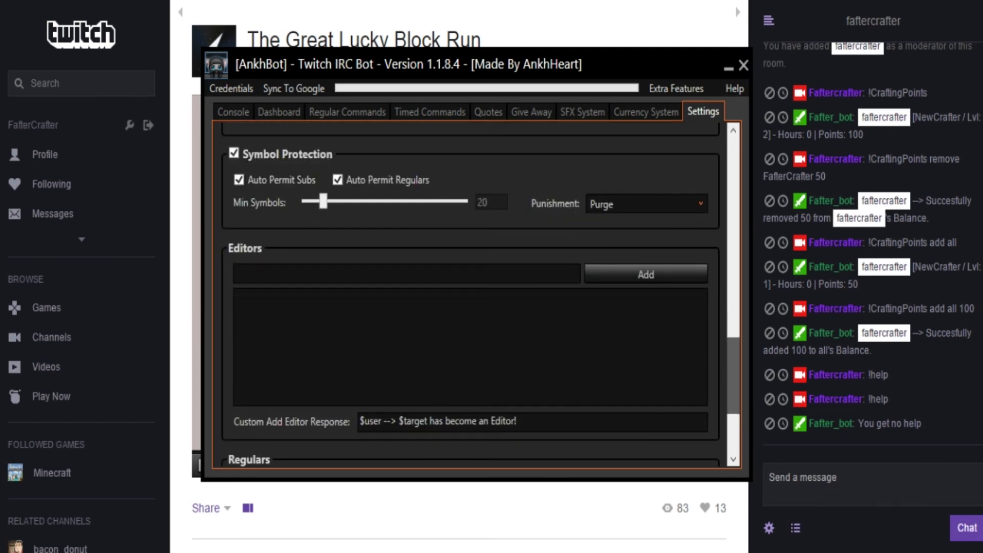
click(406, 273)
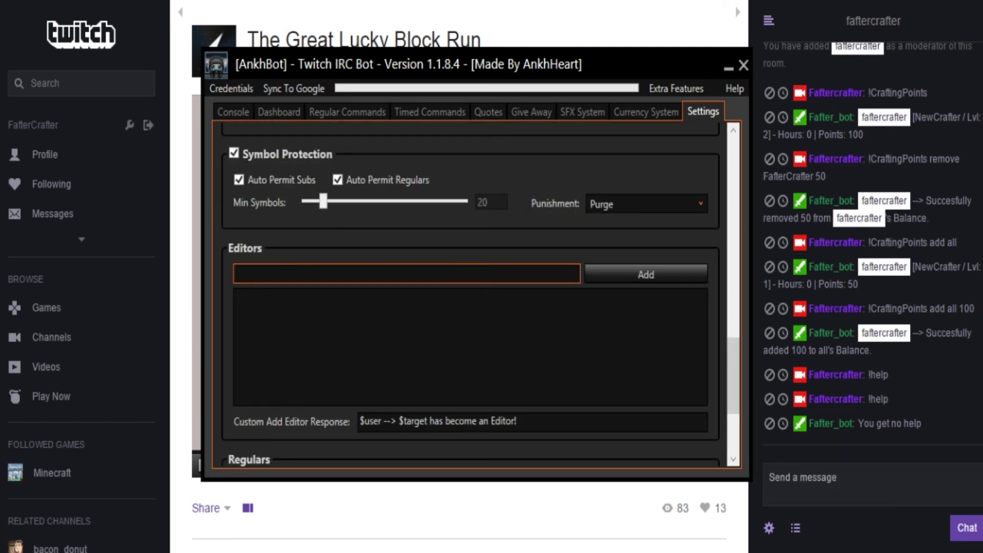
text(FafterCrafte)
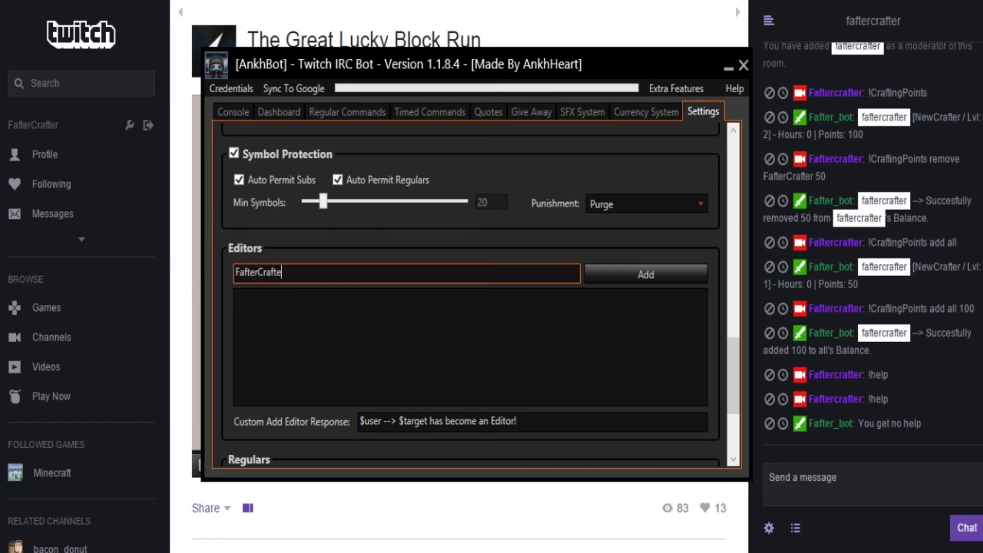
click(644, 275)
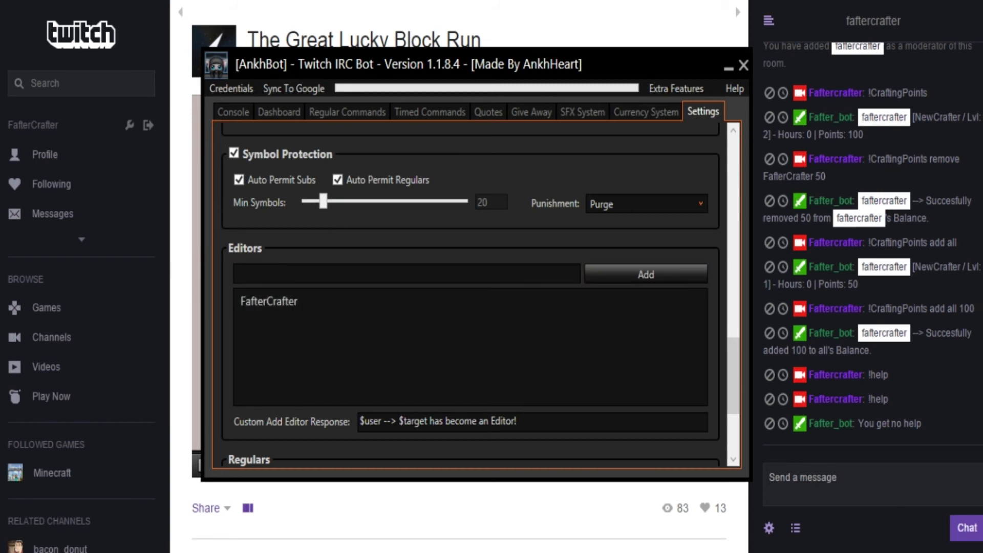
Browse the settings for raider saving, follower/subscriber welcomes, link protection and word blacklist
scroll(up, 3)
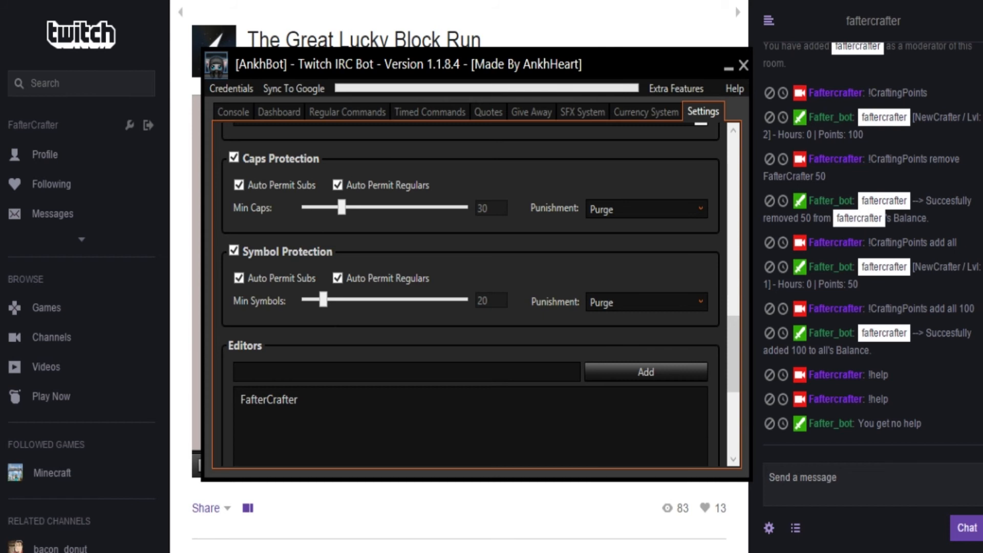
mouse_move(338, 277)
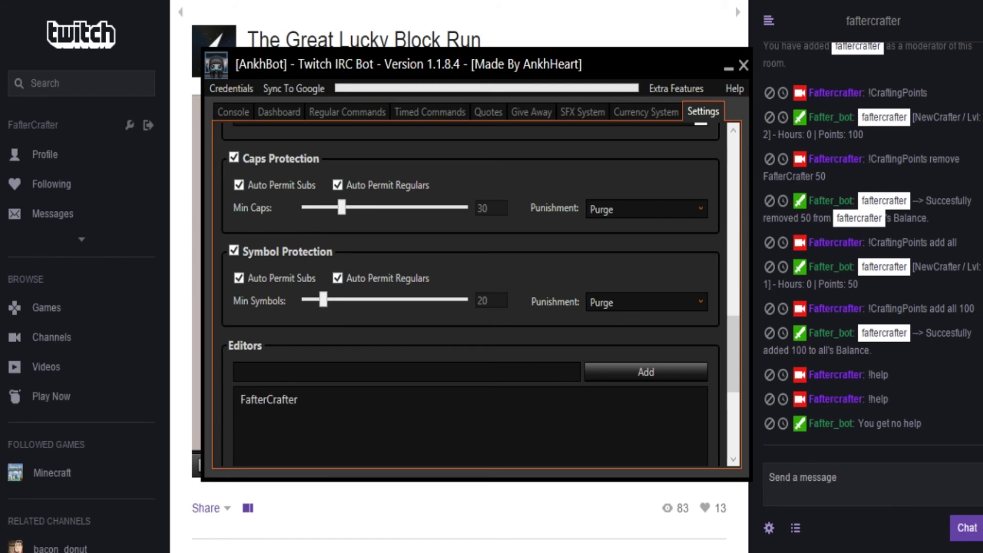
scroll(up, 3)
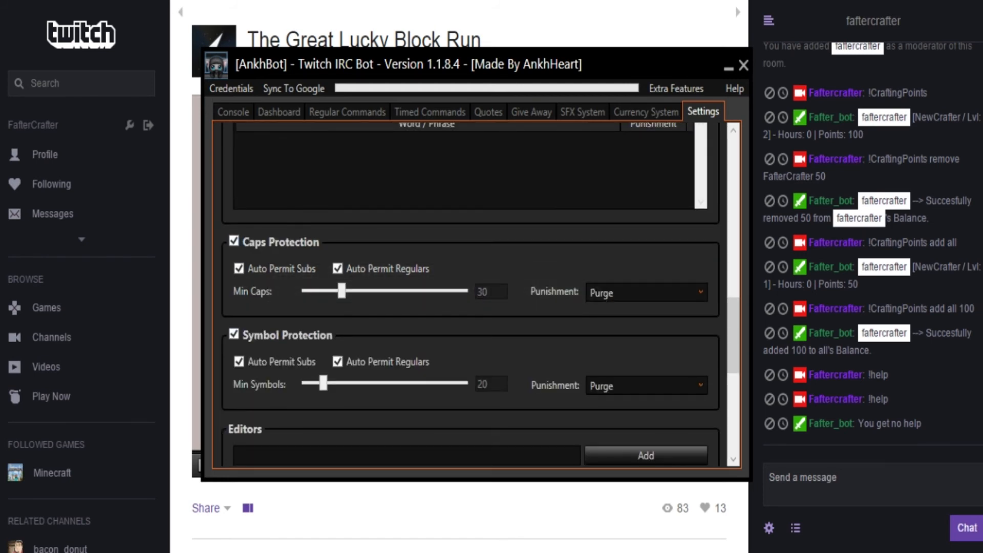
scroll(up, 3)
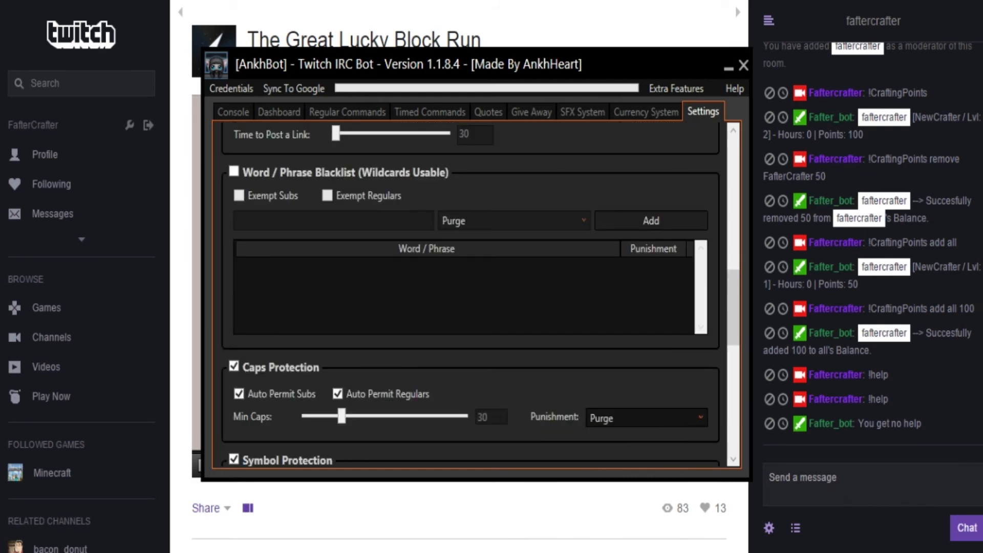
scroll(up, 3)
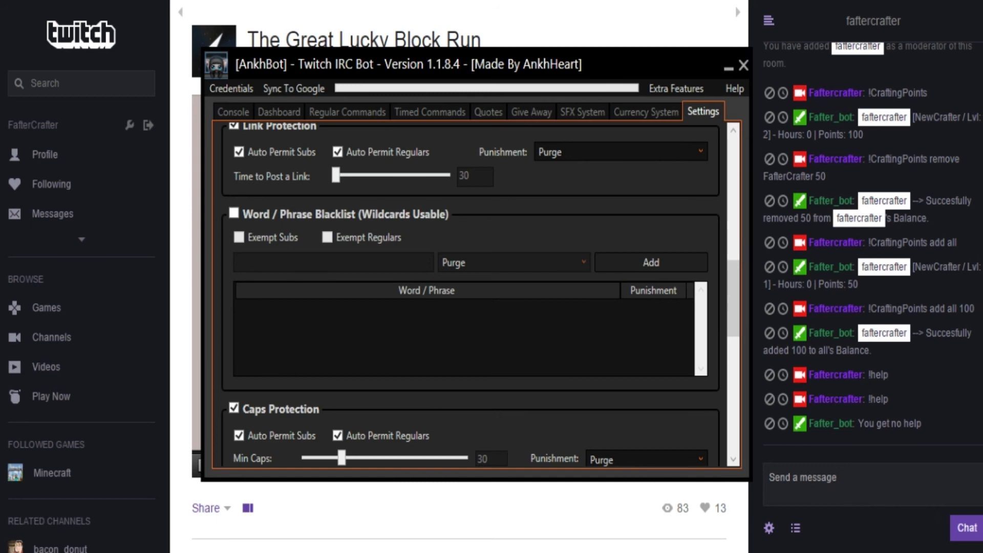
scroll(up, 3)
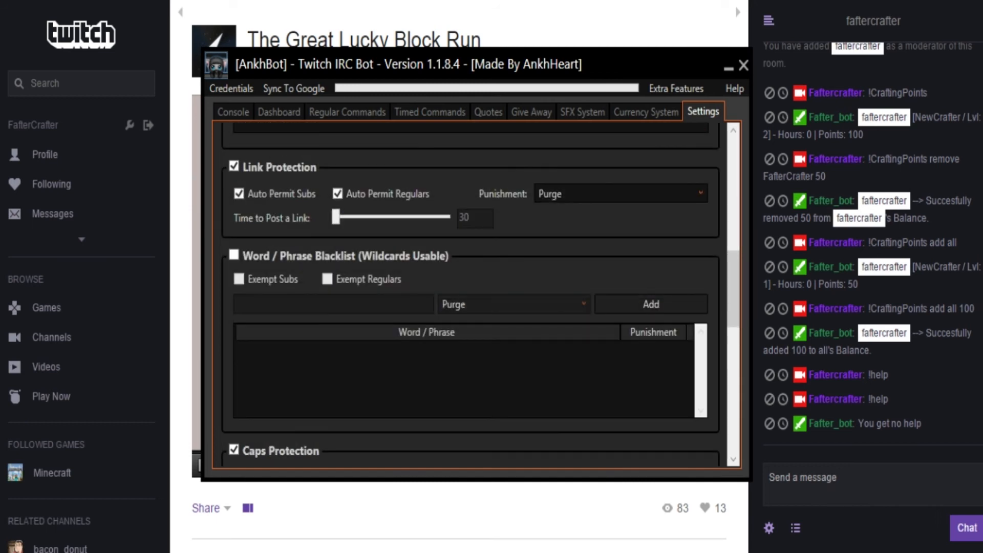
scroll(up, 3)
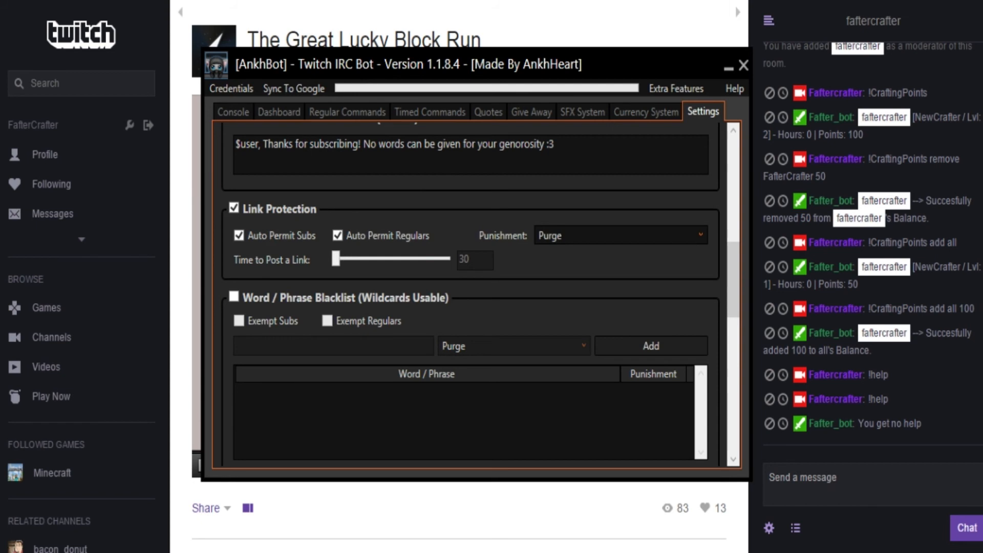
scroll(up, 3)
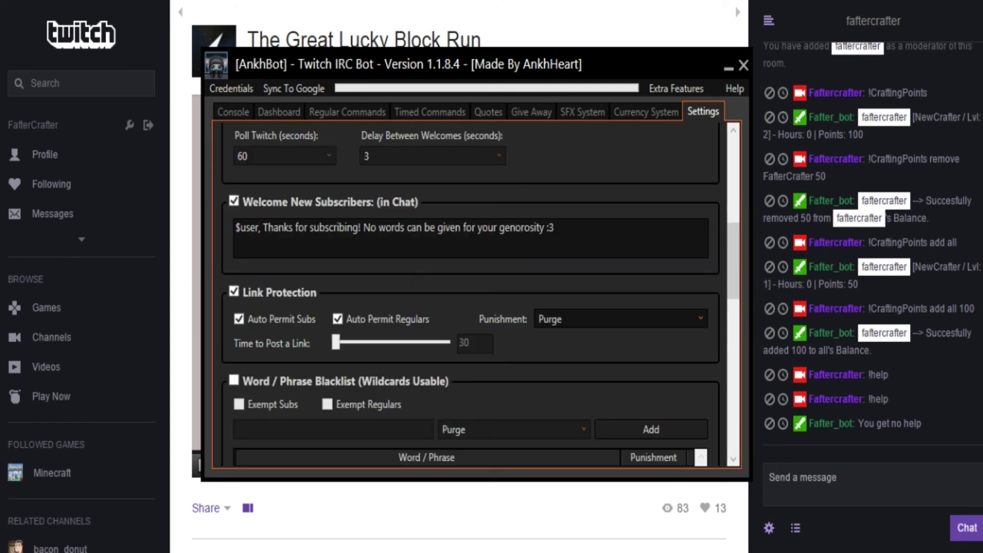
scroll(up, 3)
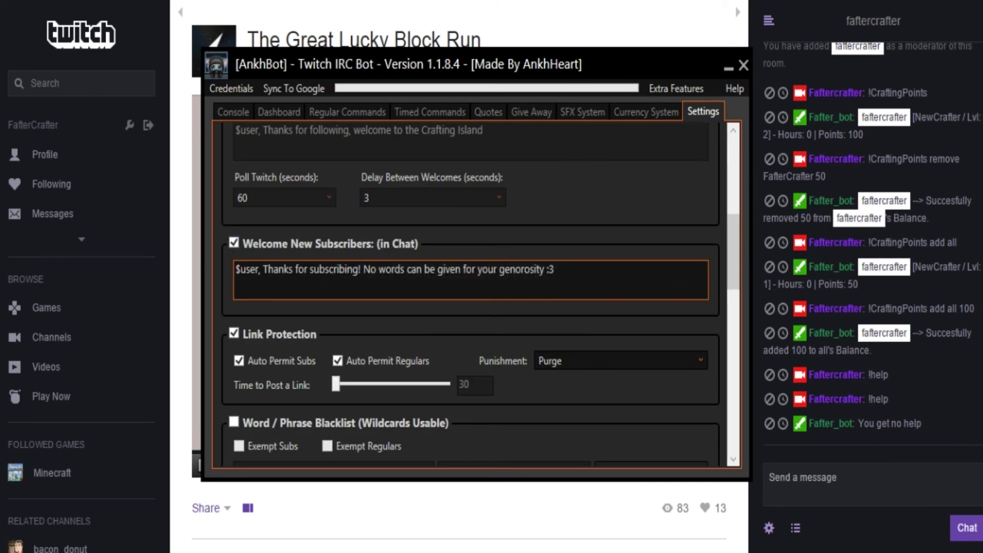
scroll(up, 3)
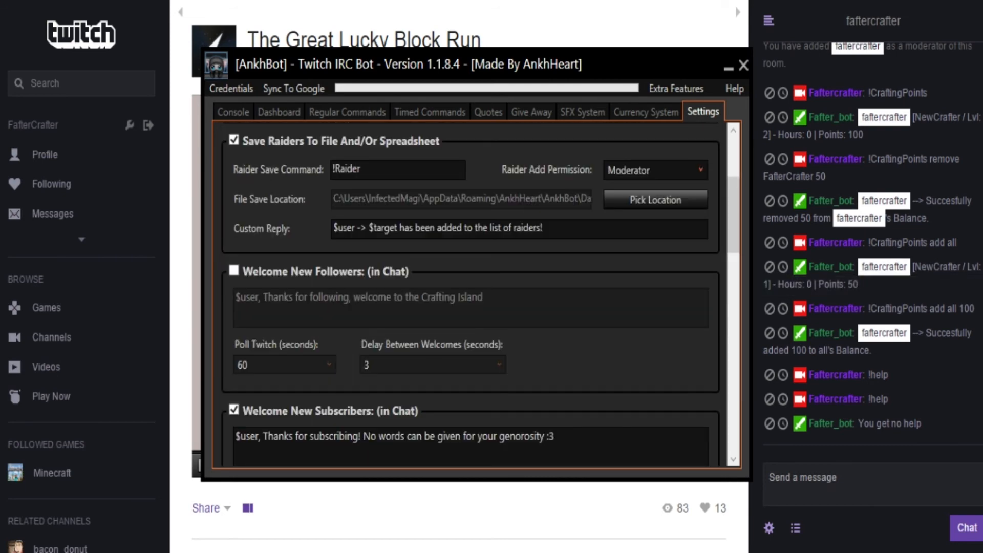
scroll(up, 3)
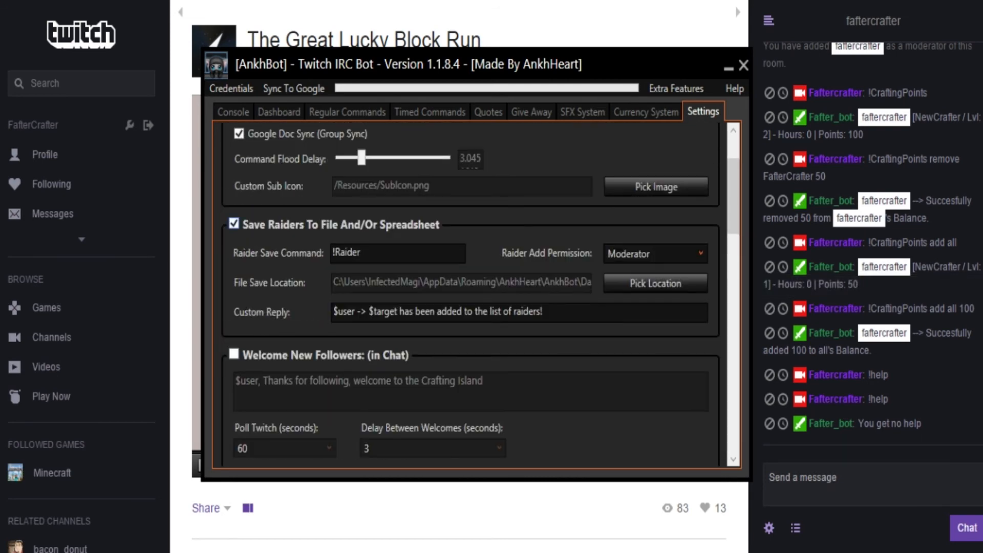
scroll(down, 3)
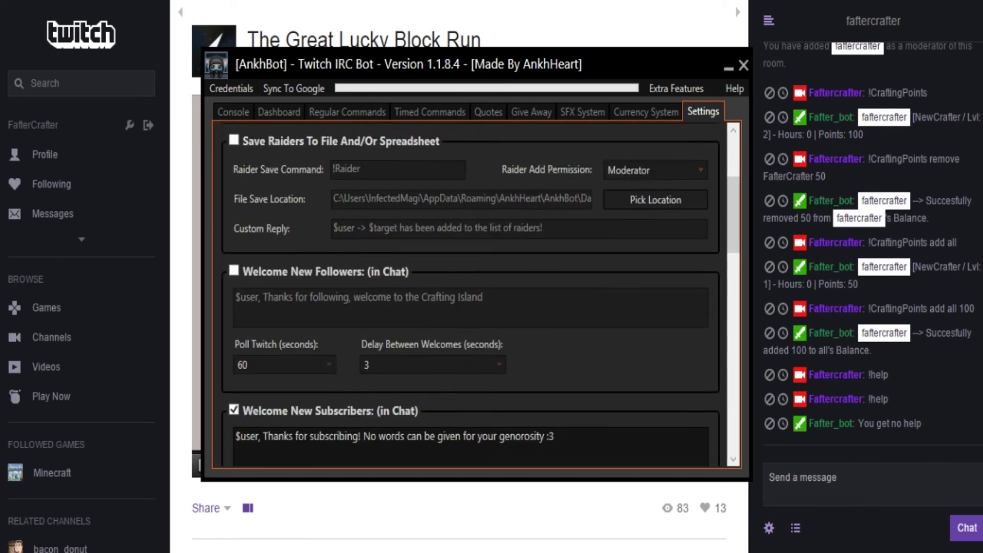
scroll(down, 3)
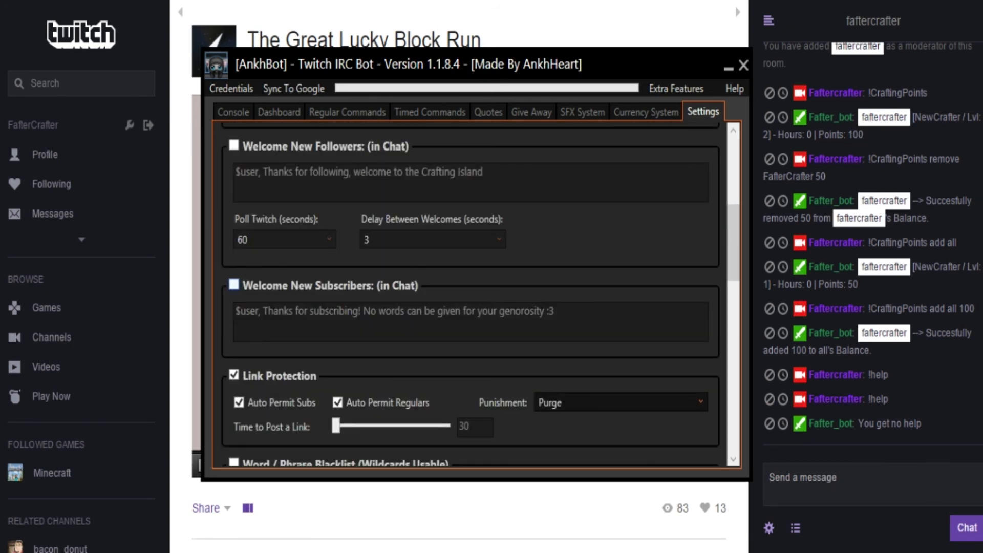
scroll(up, 3)
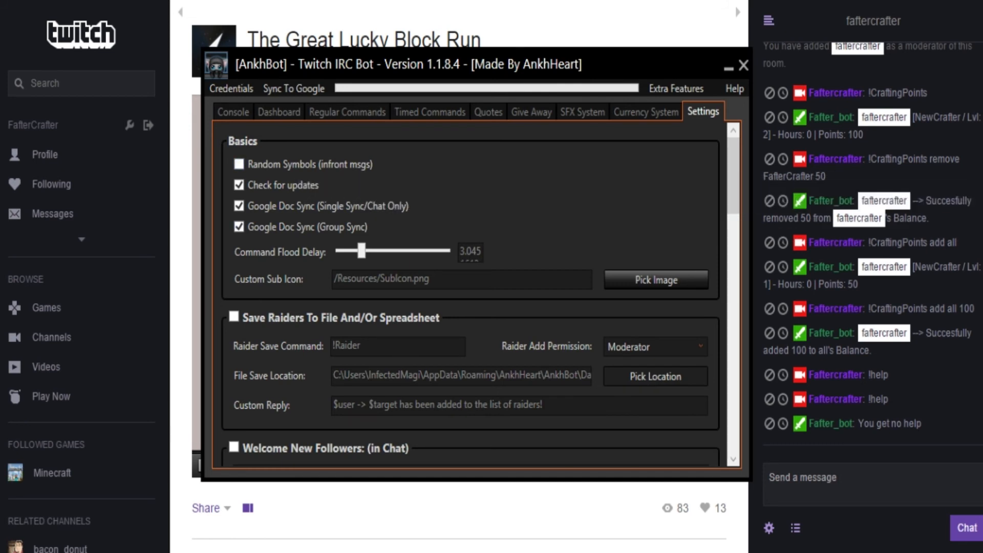
click(675, 88)
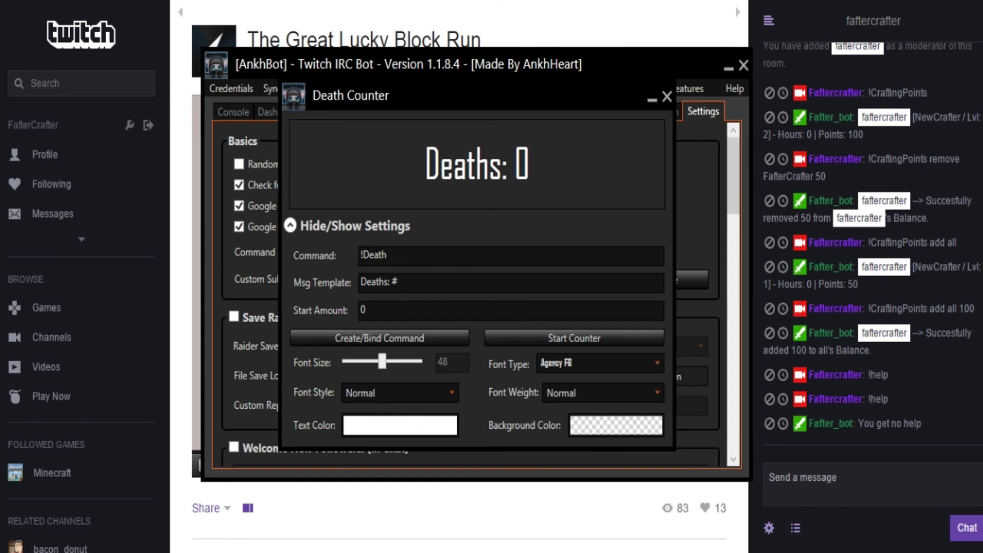
click(666, 96)
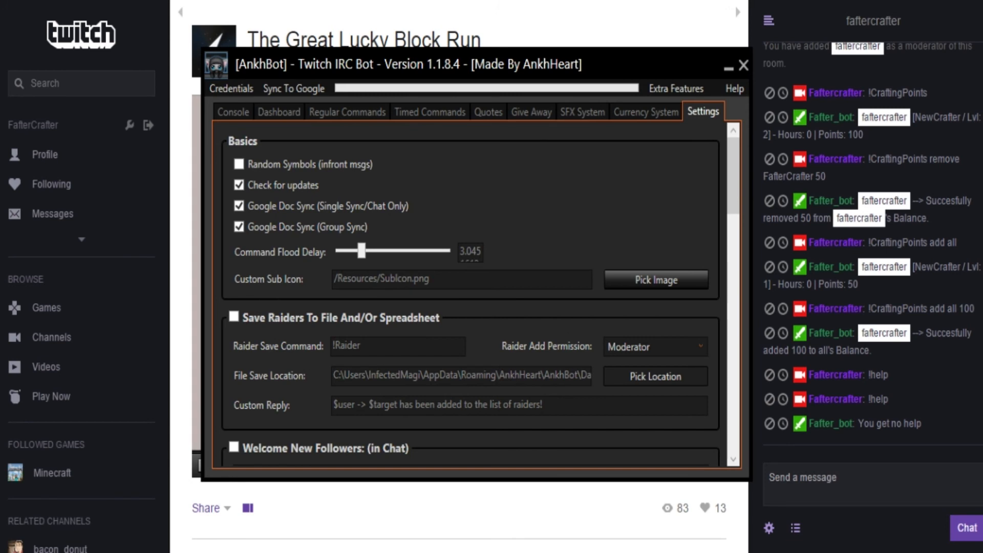
Check the Console chat log showing the test message, then minimize the AnkhBot window
click(234, 110)
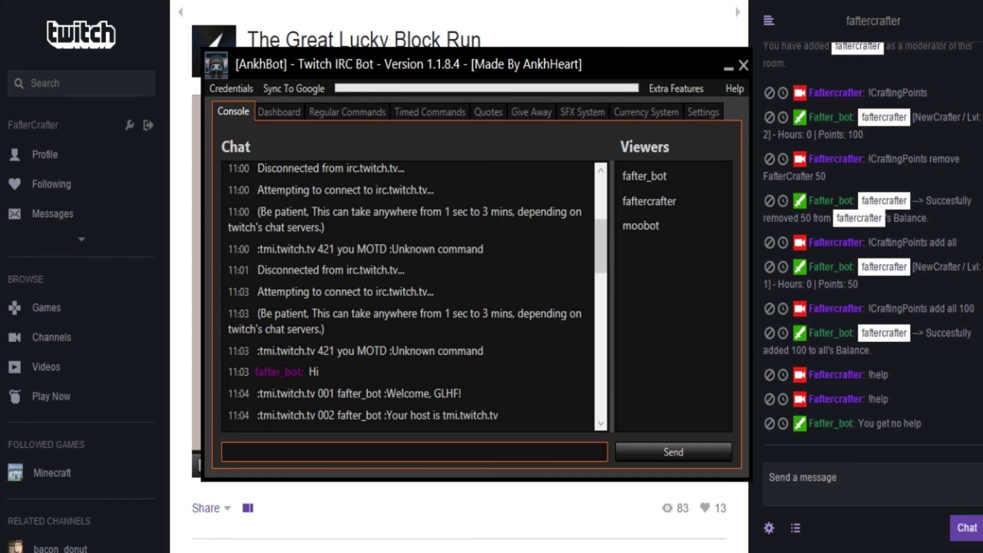
scroll(down, 3)
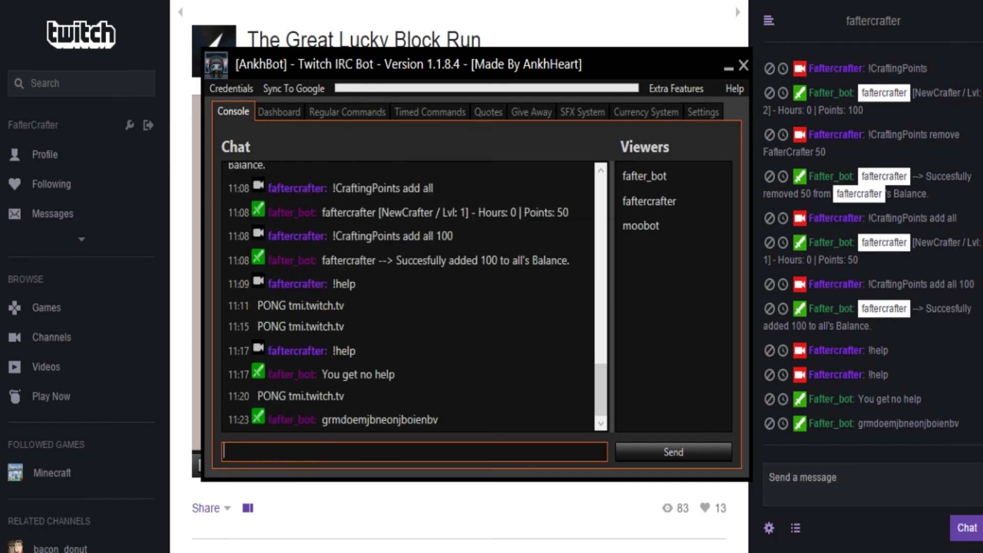
click(742, 65)
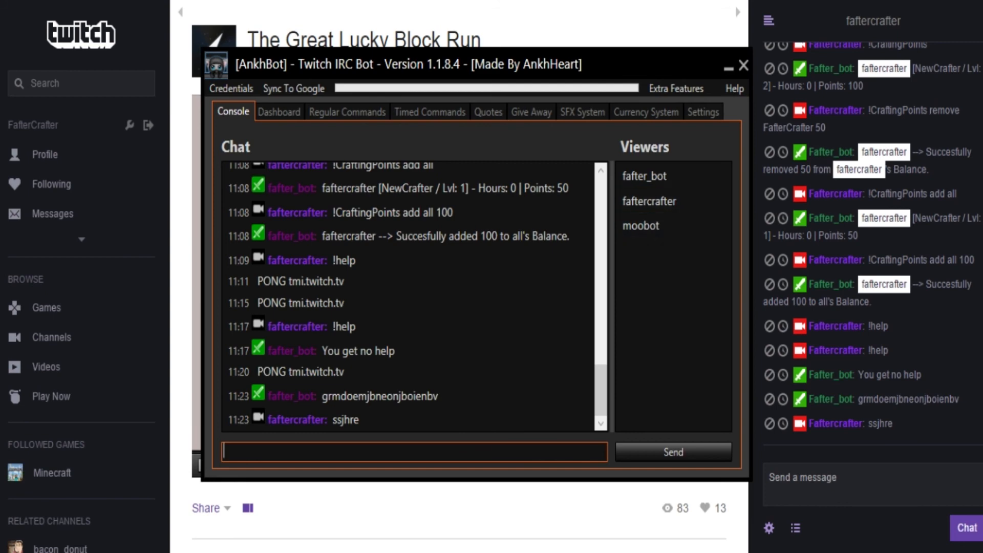
click(742, 65)
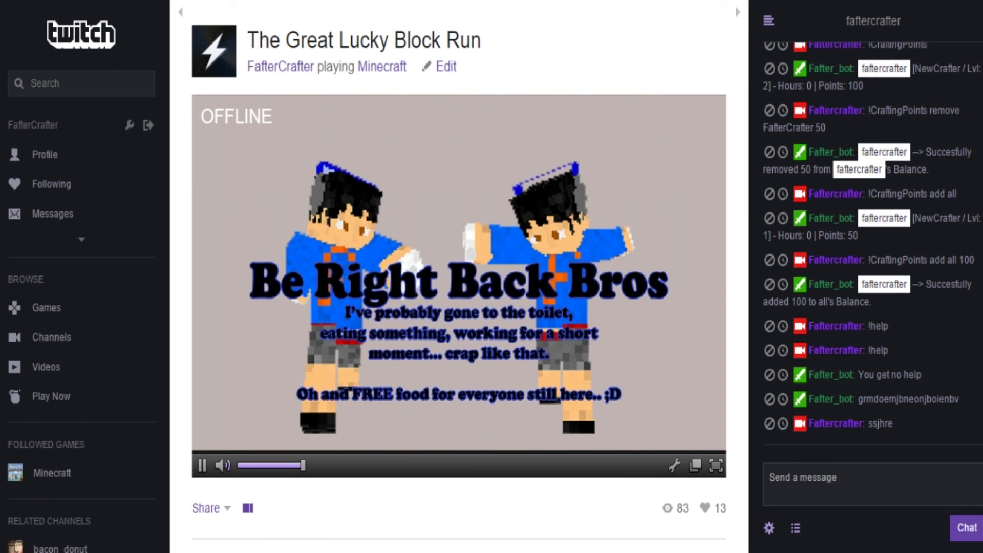
click(871, 484)
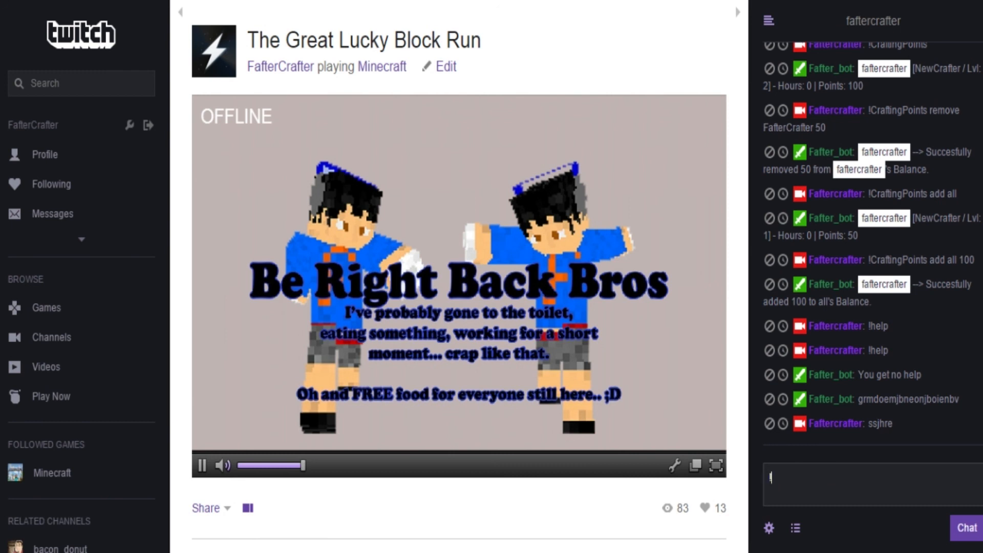
text(!Crafting)
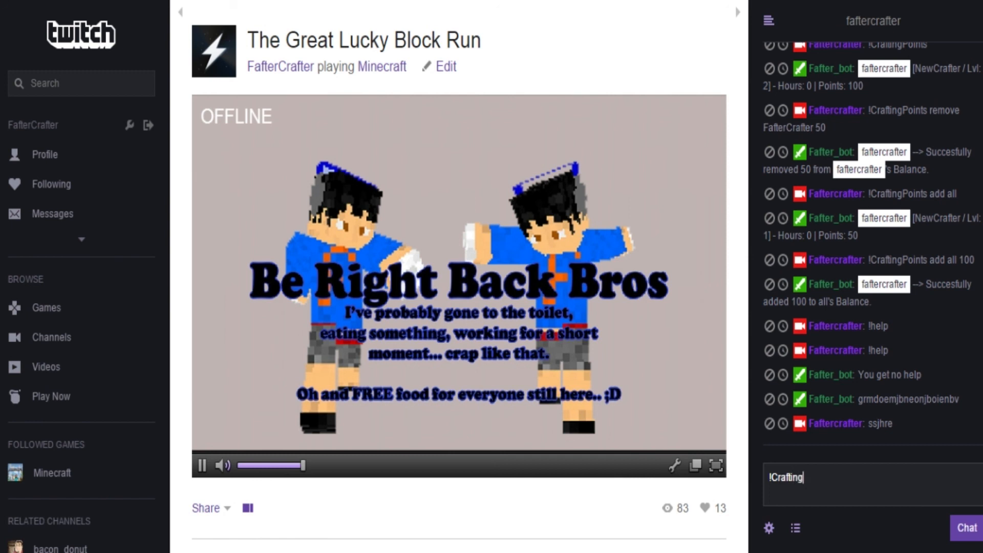
text(Points)
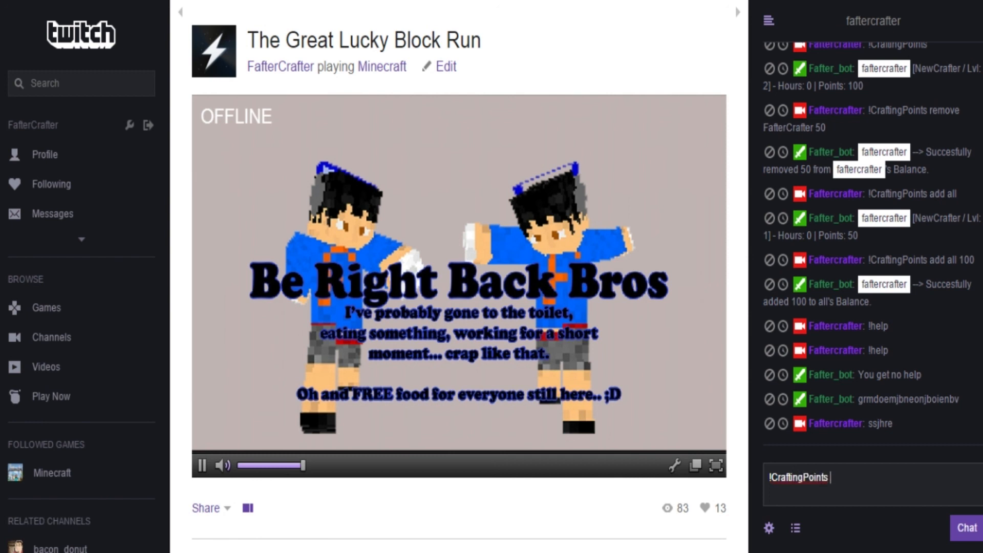
text(add)
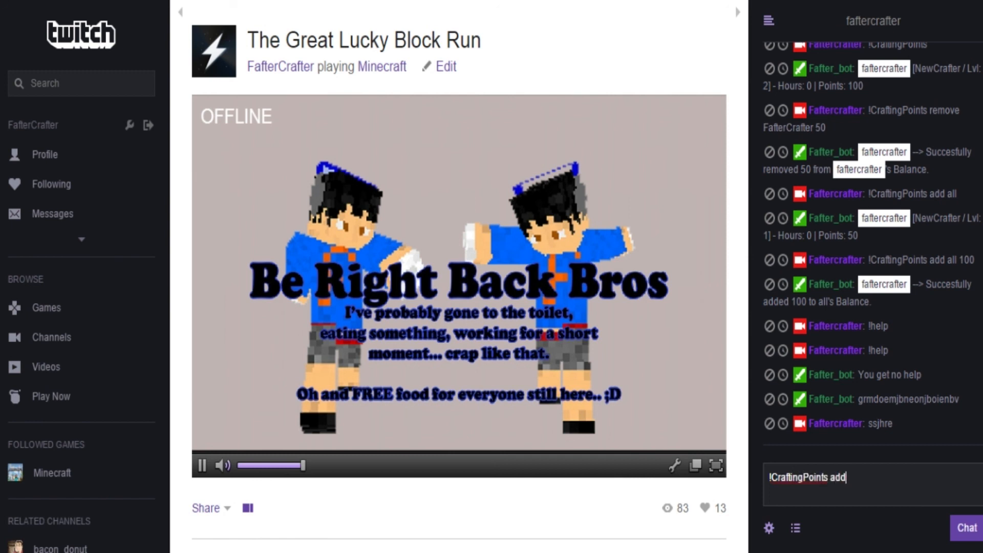
text(/remove)
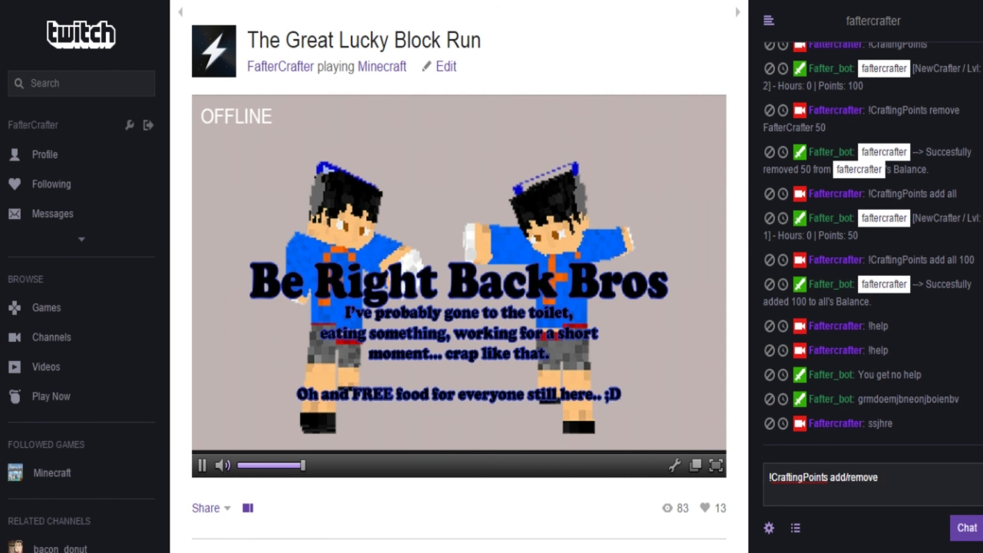
click(865, 477)
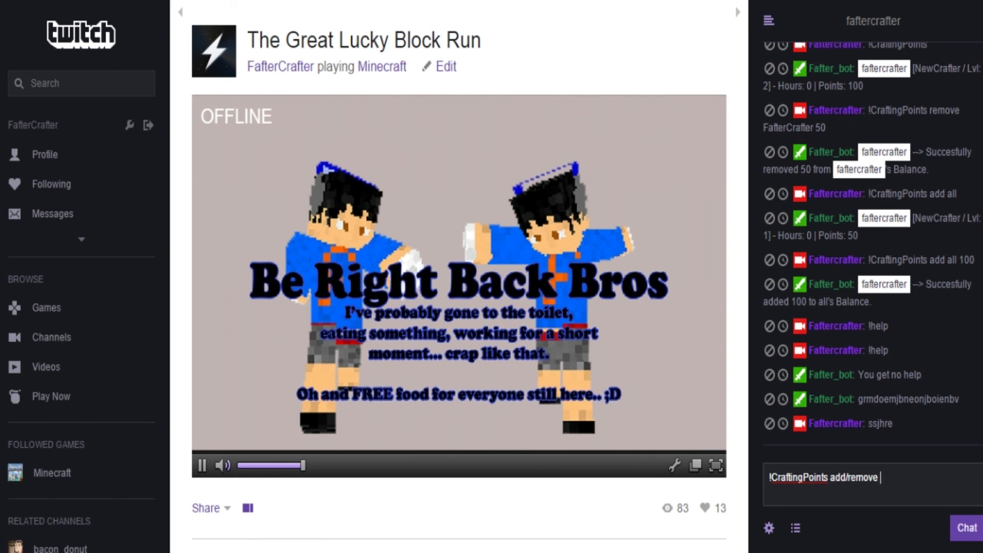
text([faftercrafte)
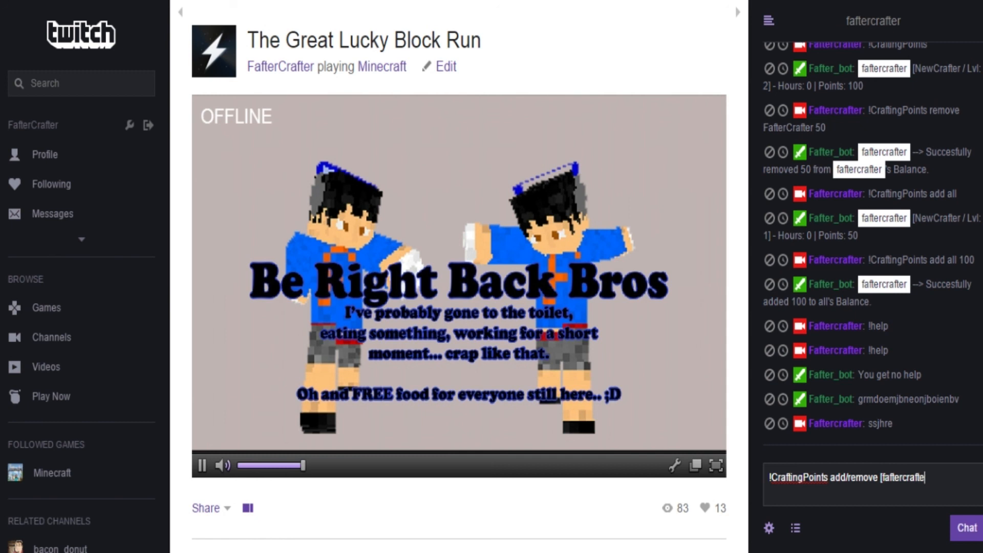
key(Backspace)
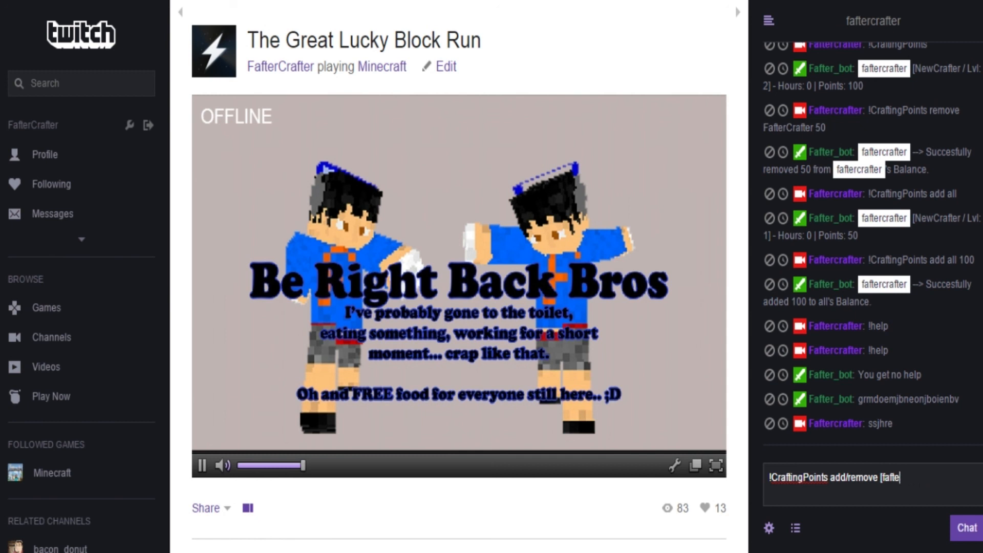
text([name])
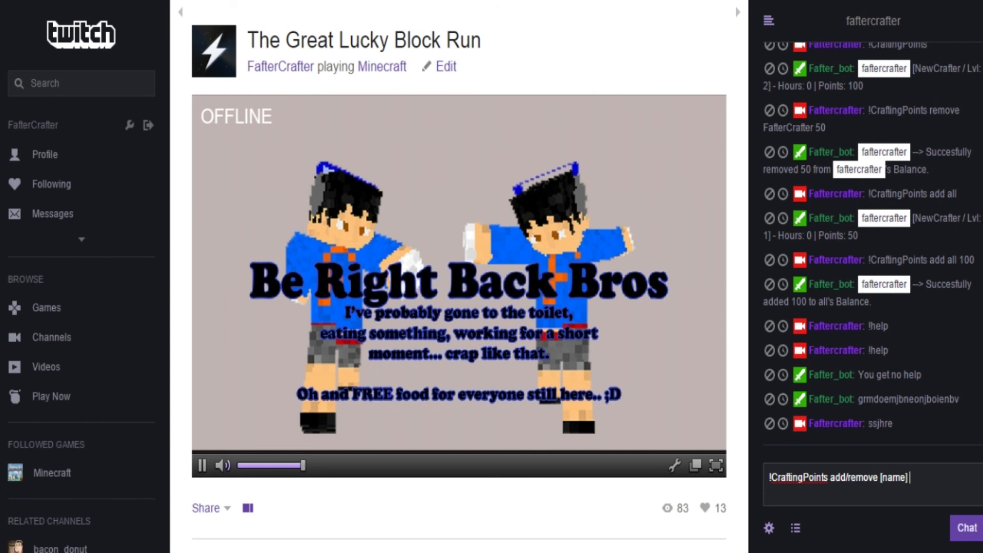
text([)
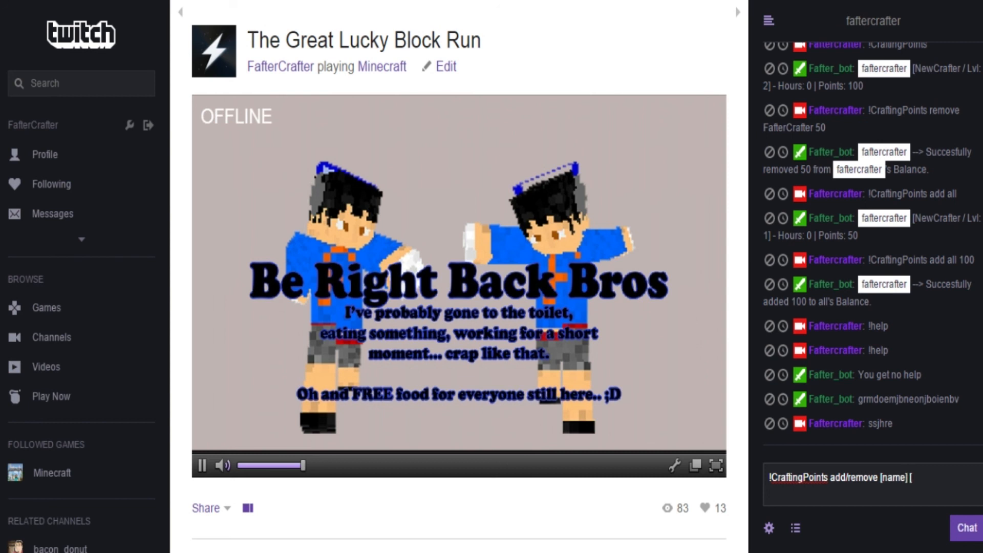
text(amounts)
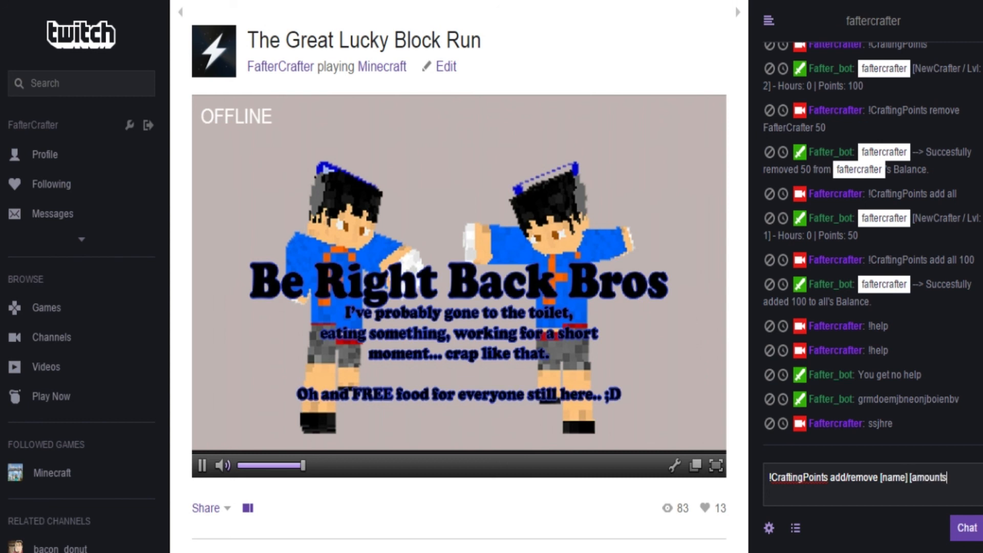
key(Backspace)
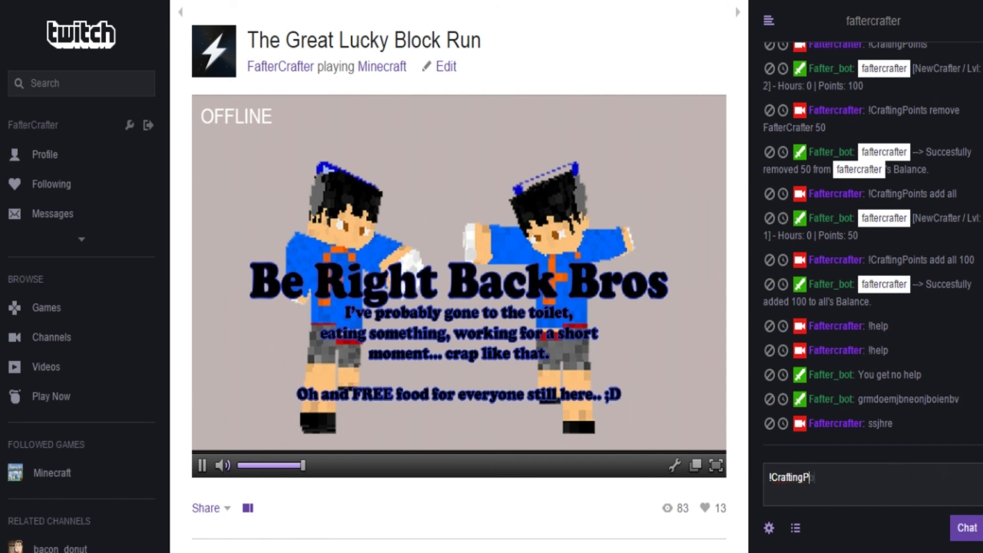
key(ctrl+a)
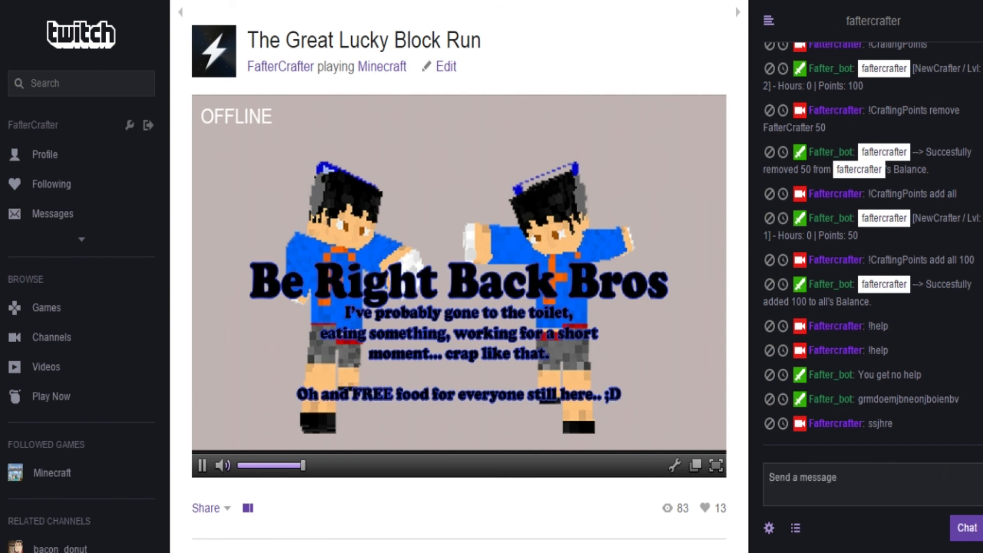
click(872, 484)
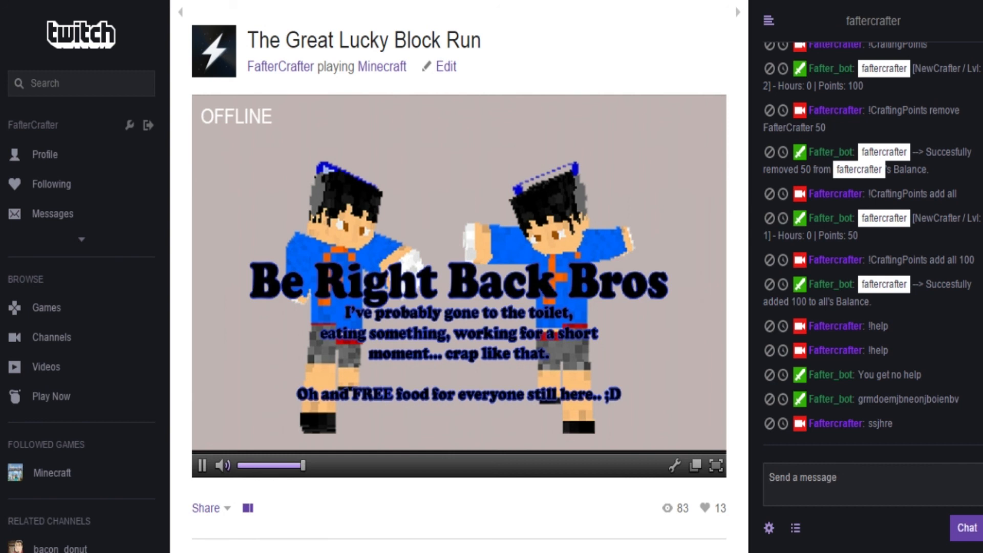
double_click(884, 151)
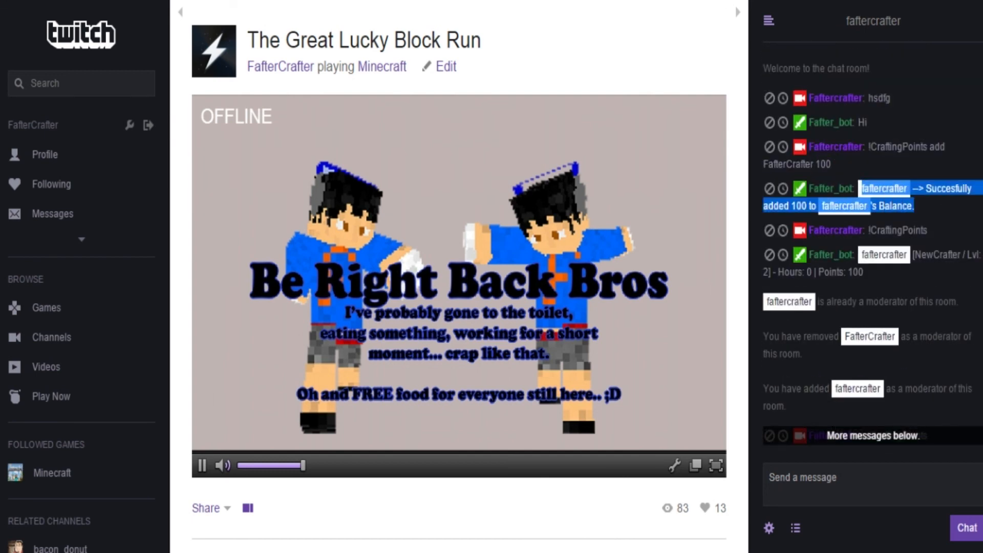
scroll(down, 3)
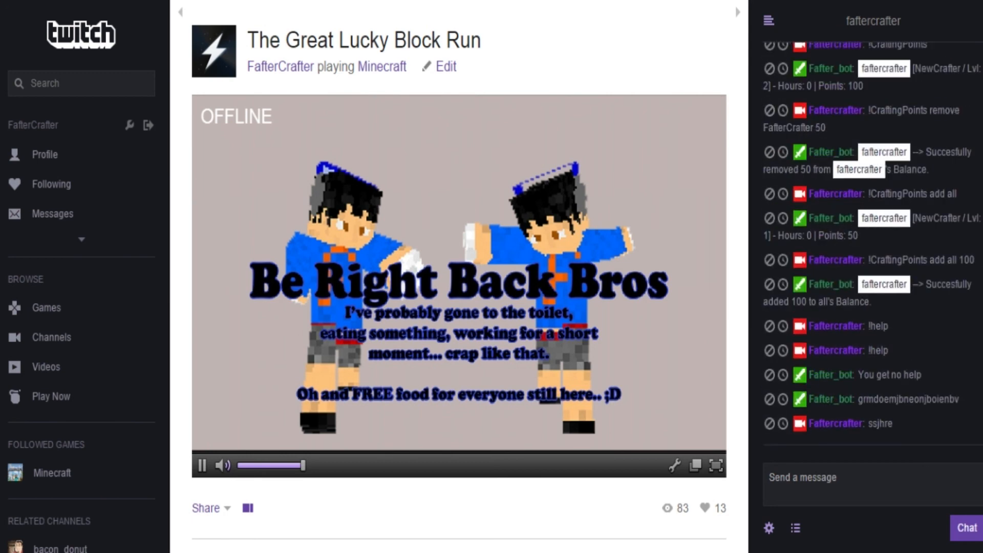